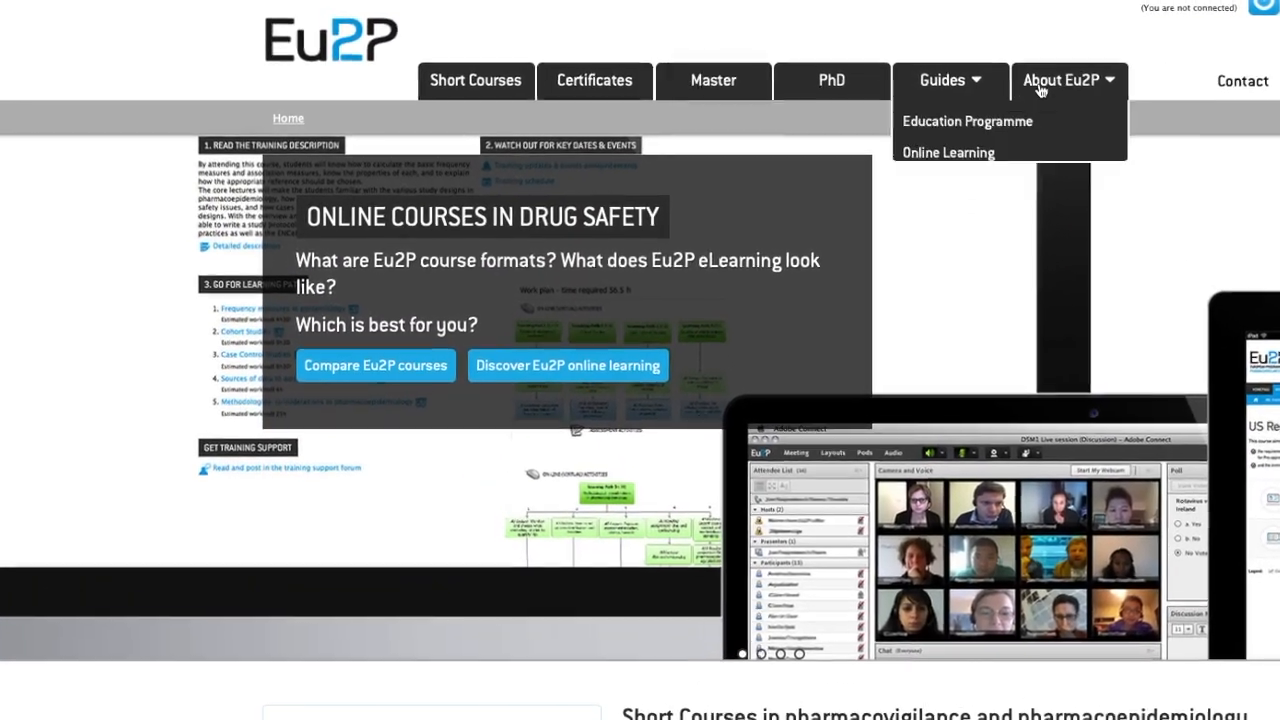
- Open About Eu2P > Online Learning, scroll the overview and browse the student testimonials
left_click(947, 152)
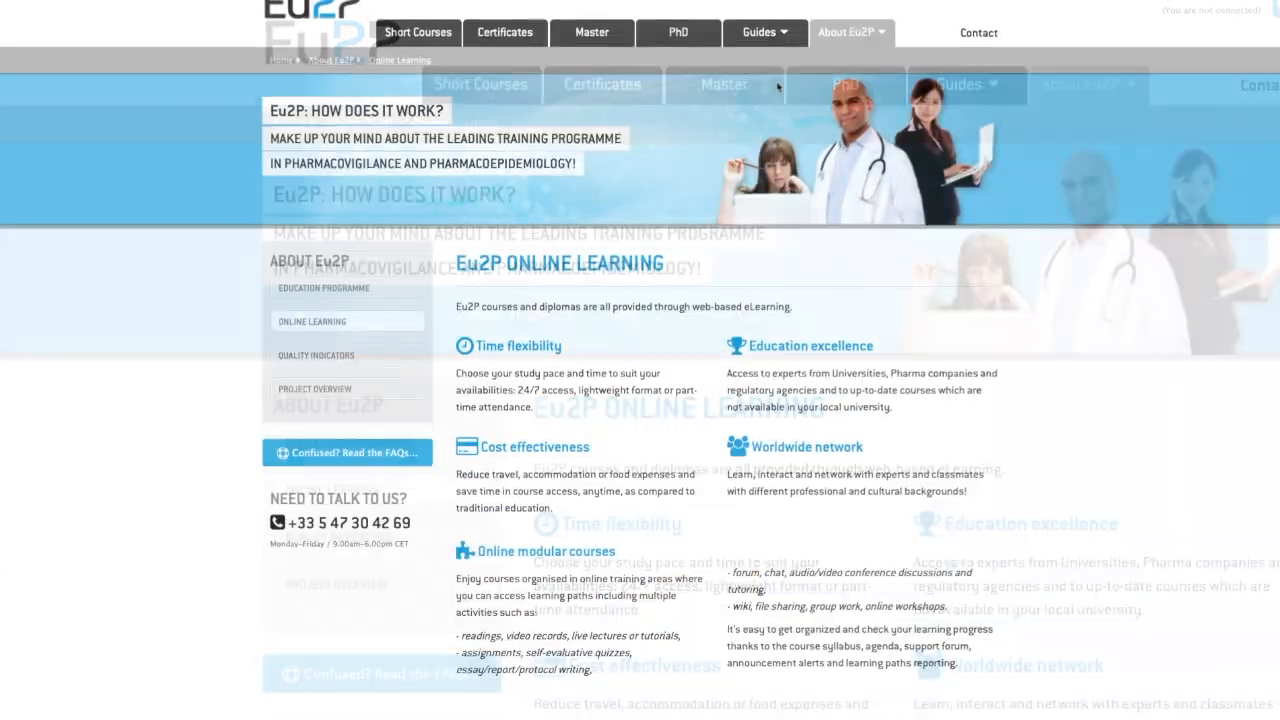
scroll("down", 3)
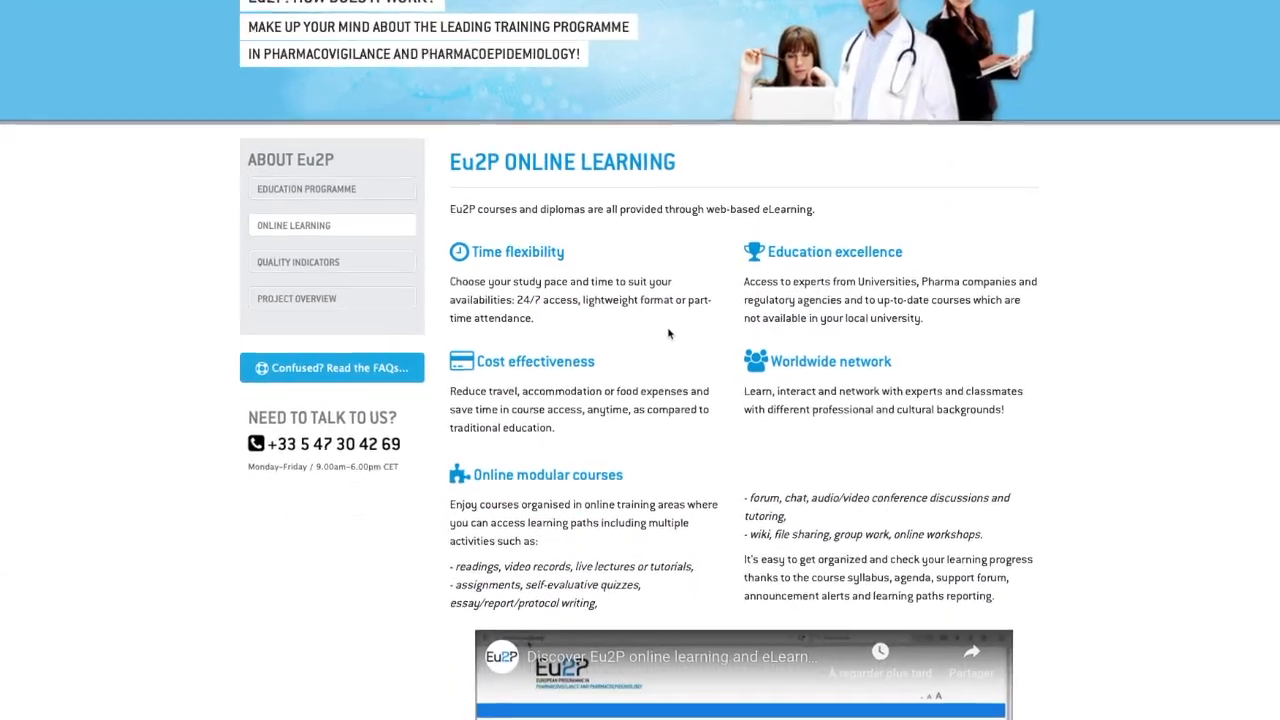
scroll("down", 3)
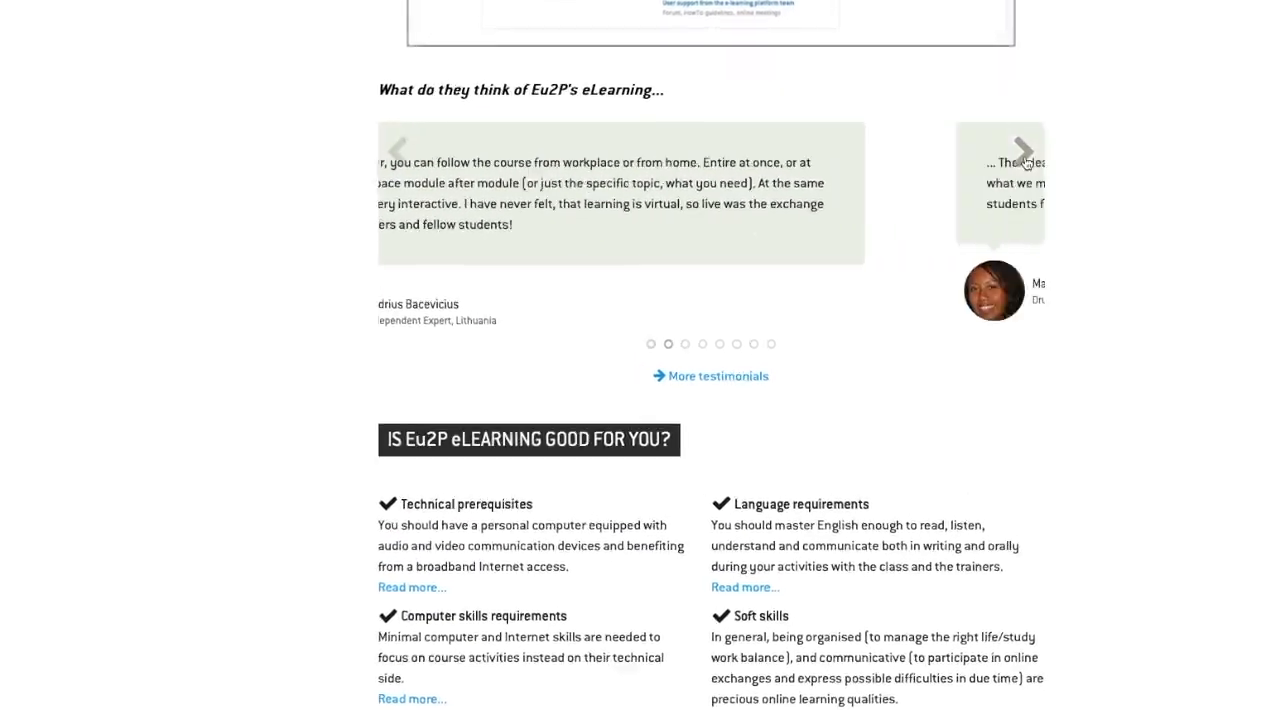
left_click(1021, 152)
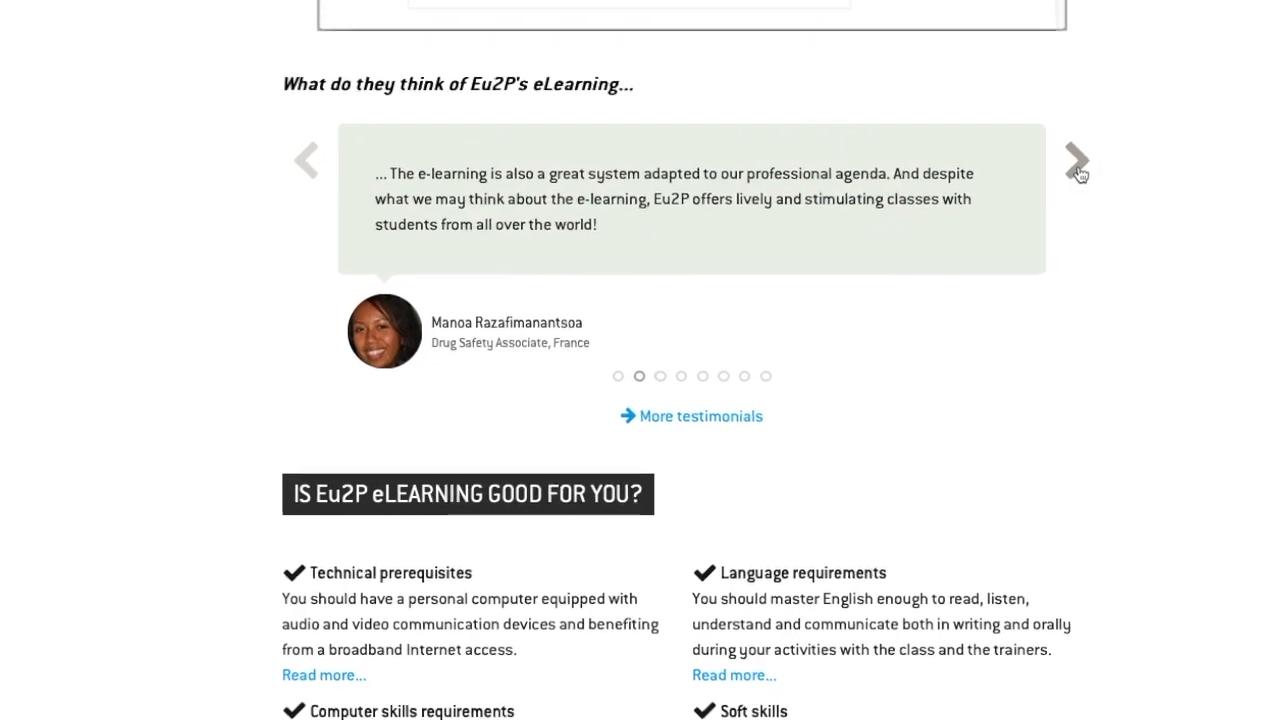
left_click(1078, 165)
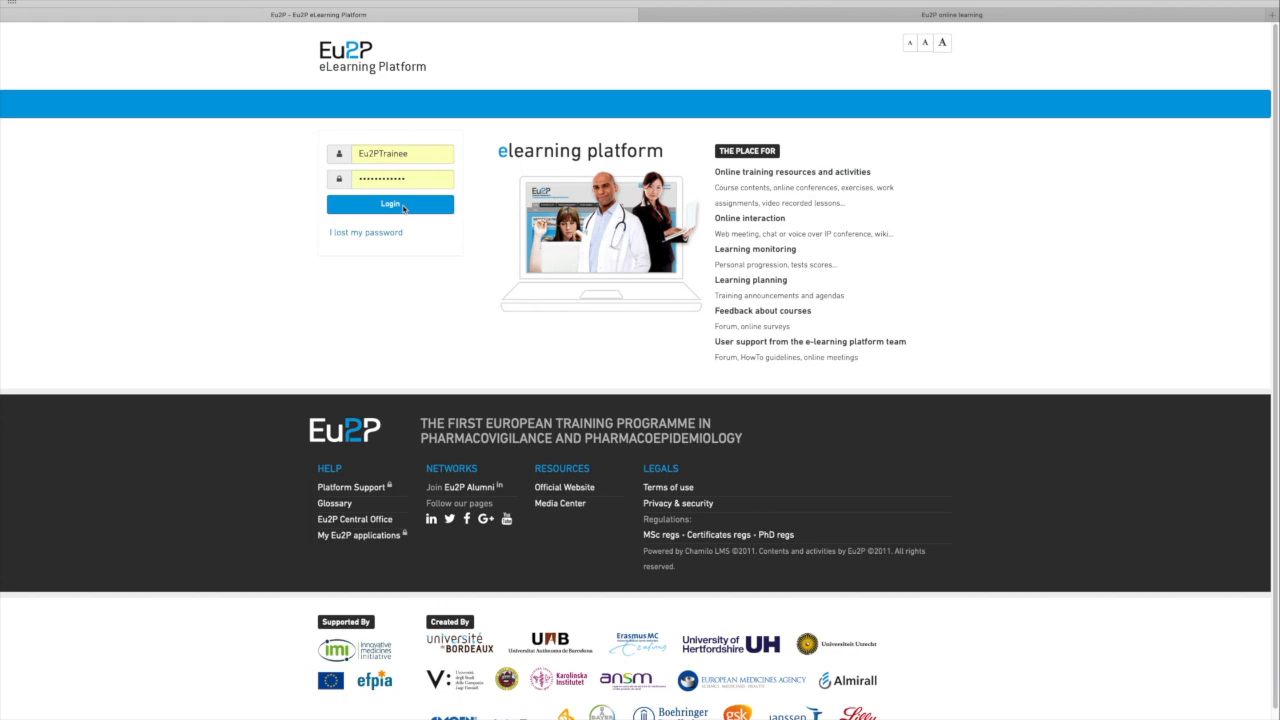
- Log in as trainee and scroll through the enrolled modules on My courses
left_click(389, 204)
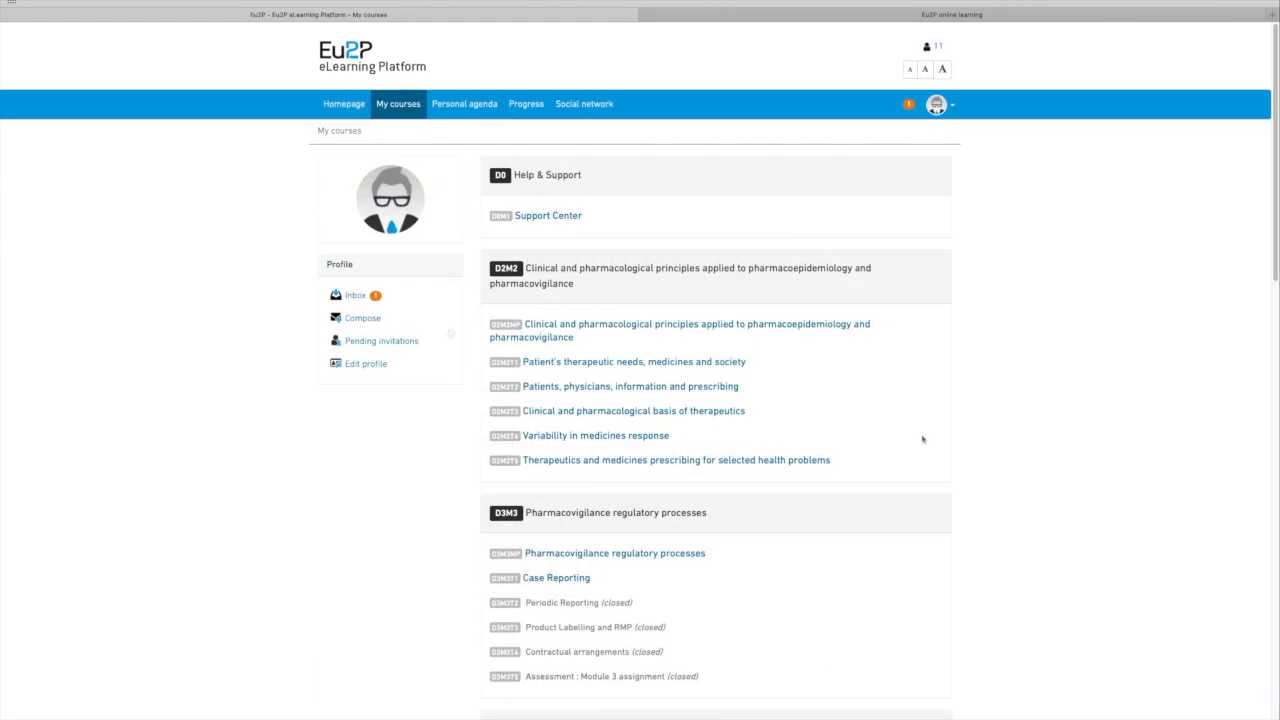
scroll("down", 3)
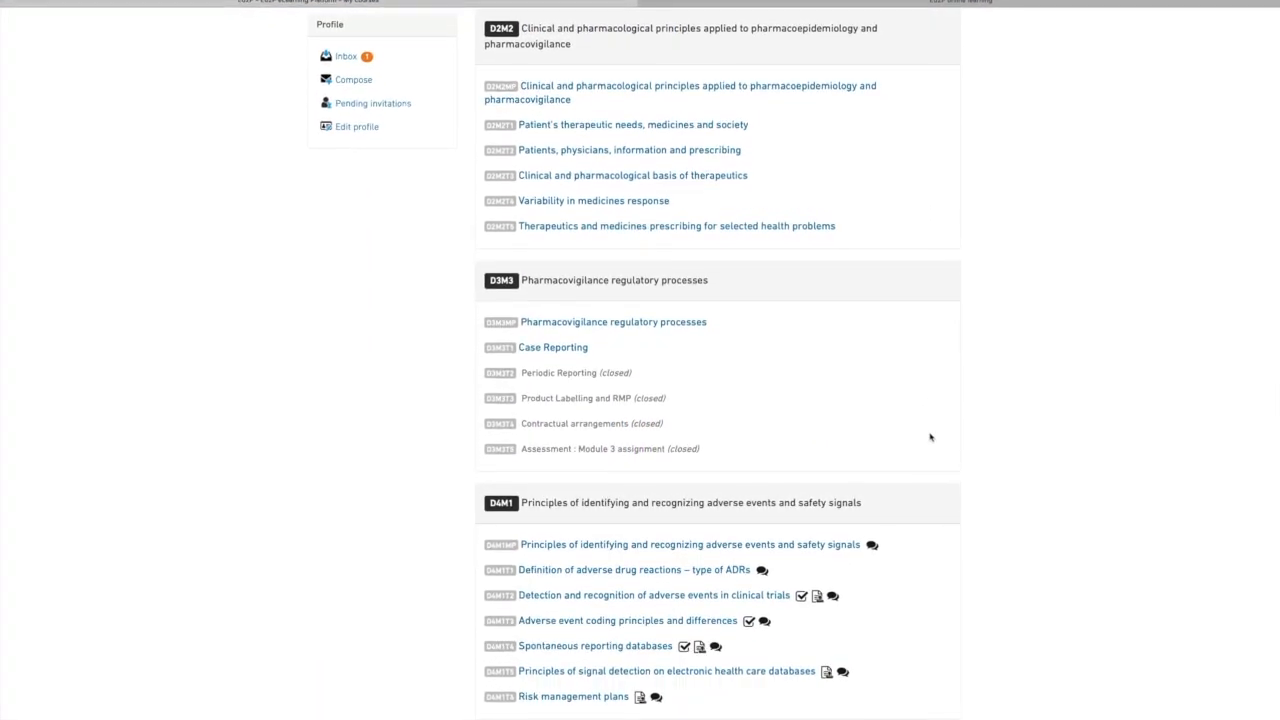
scroll("down", 3)
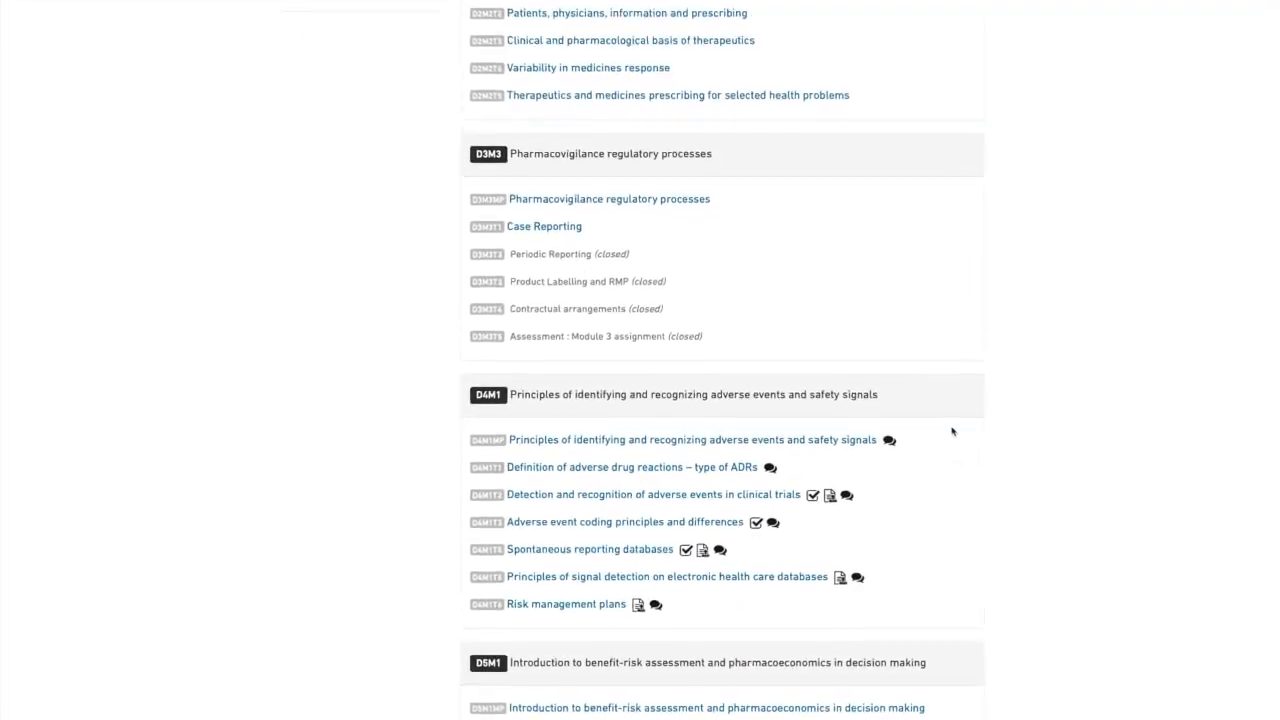
scroll("up", 3)
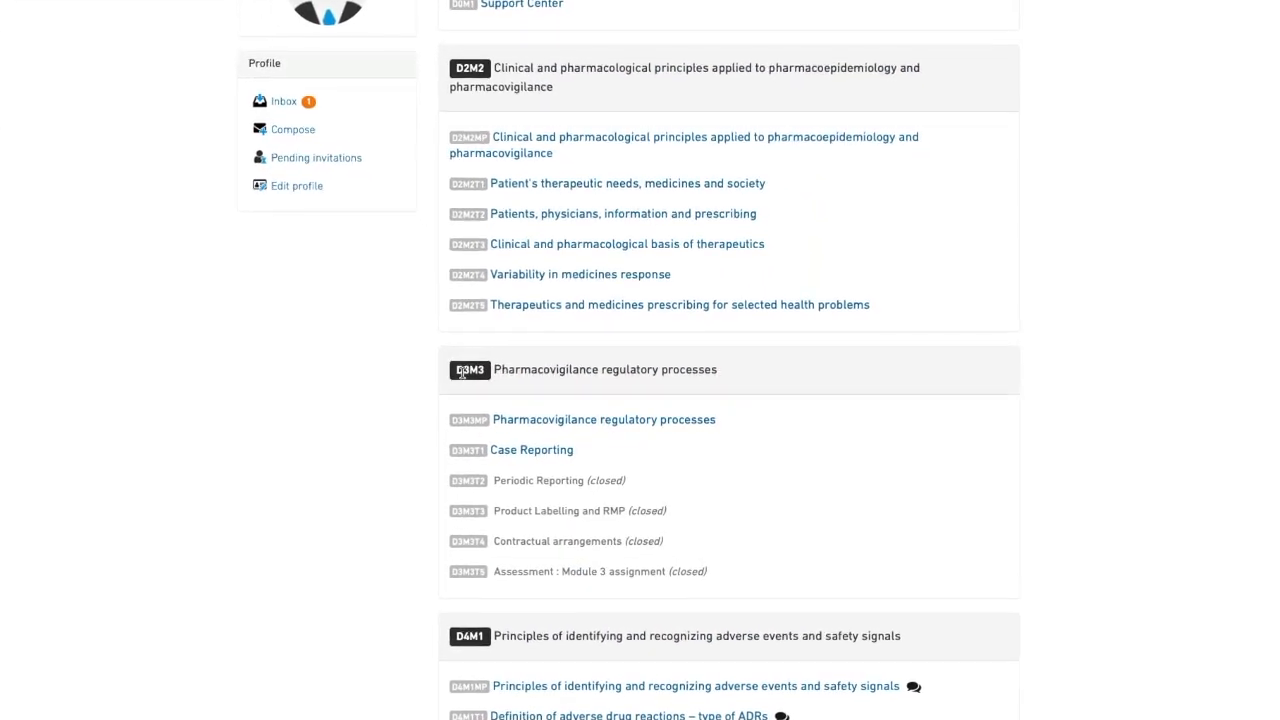
scroll("down", 3)
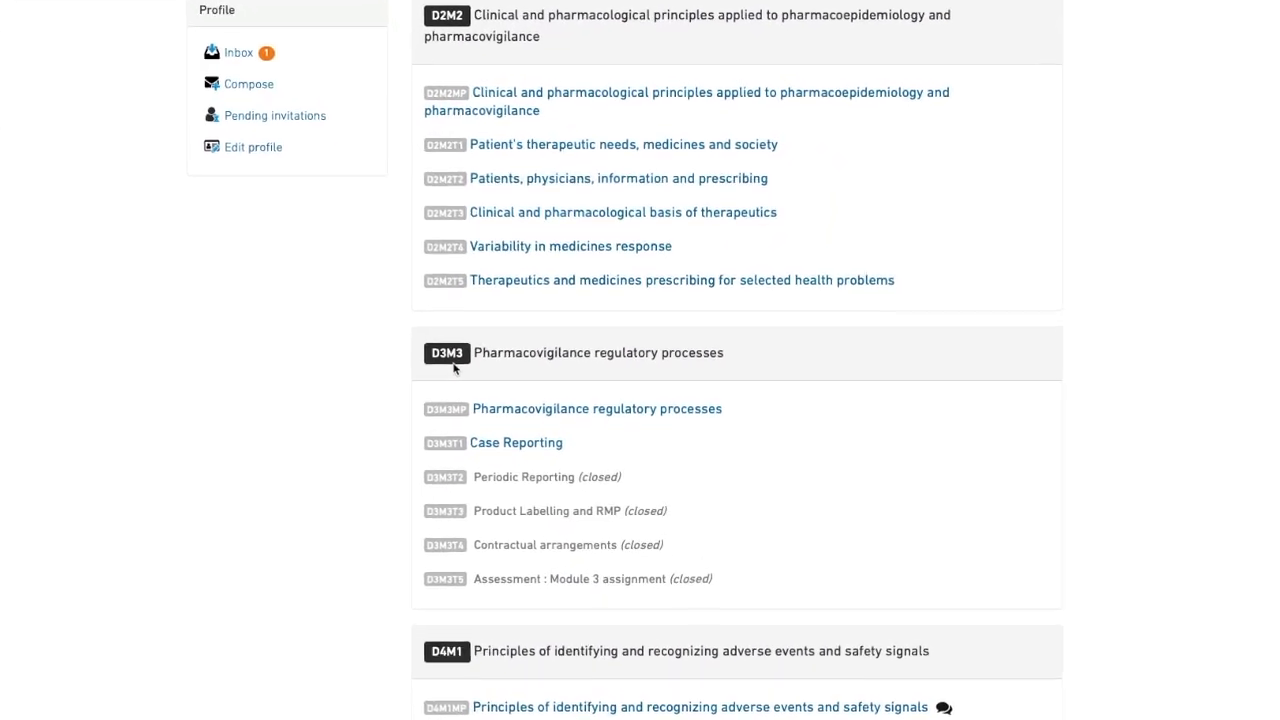
scroll("down", 3)
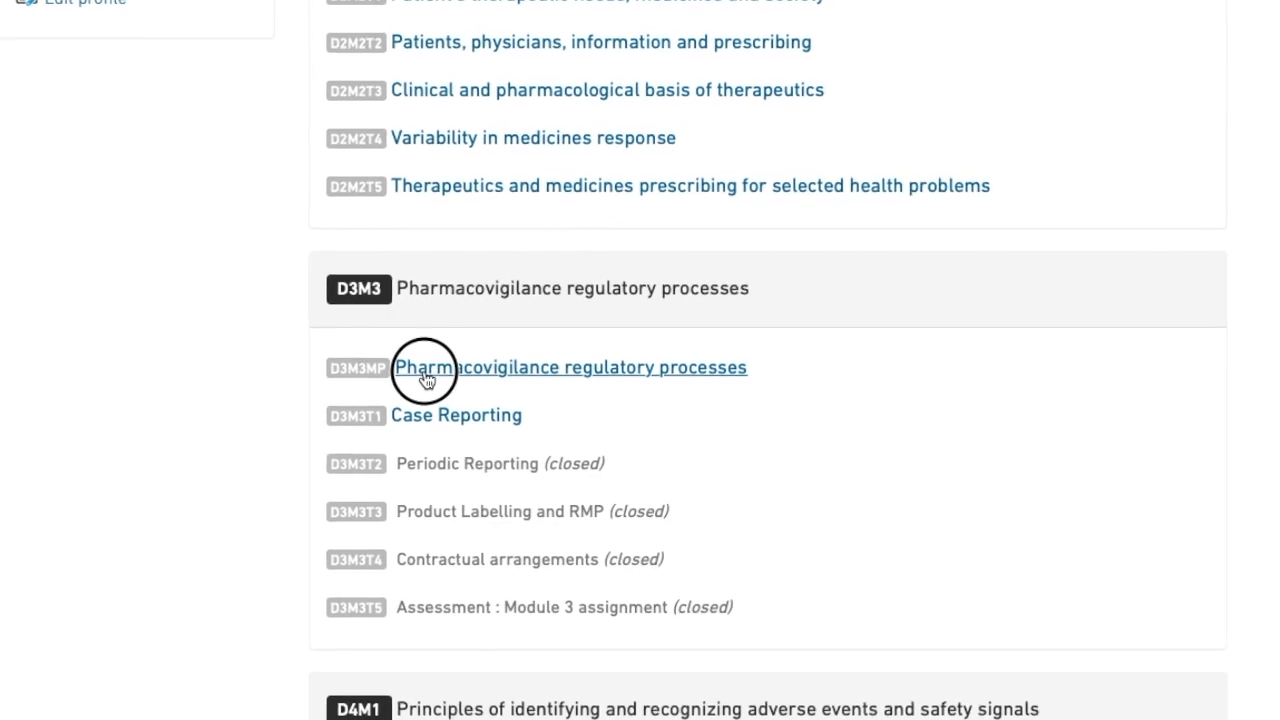
- Open the D3M3MP Pharmacovigilance regulatory processes module and scroll to its Aim section
left_click(425, 367)
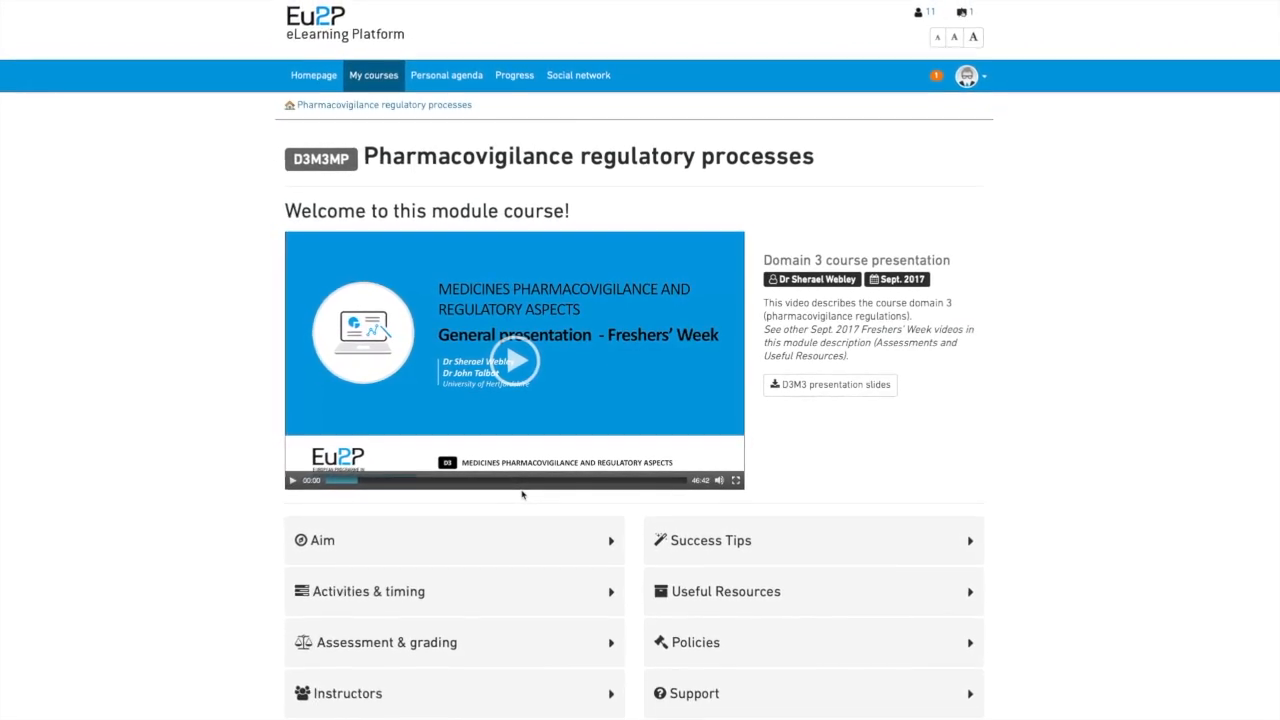
scroll("down", 3)
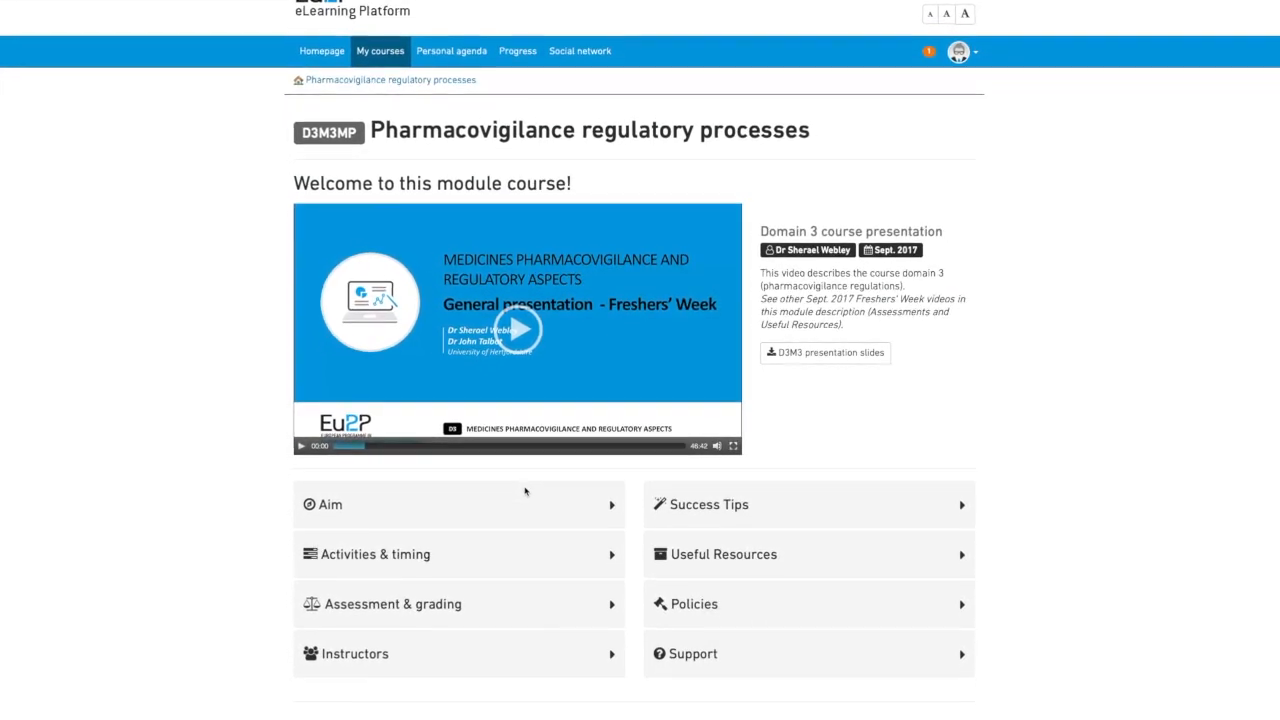
scroll("down", 3)
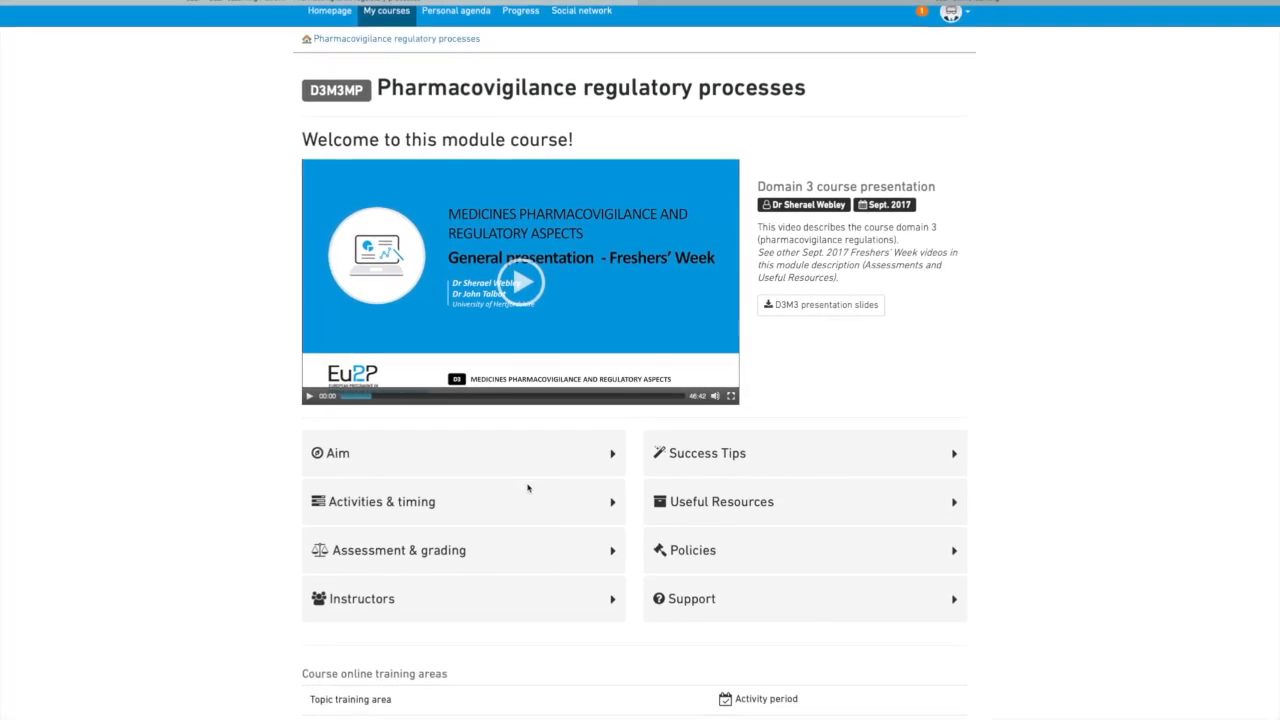
scroll("down", 3)
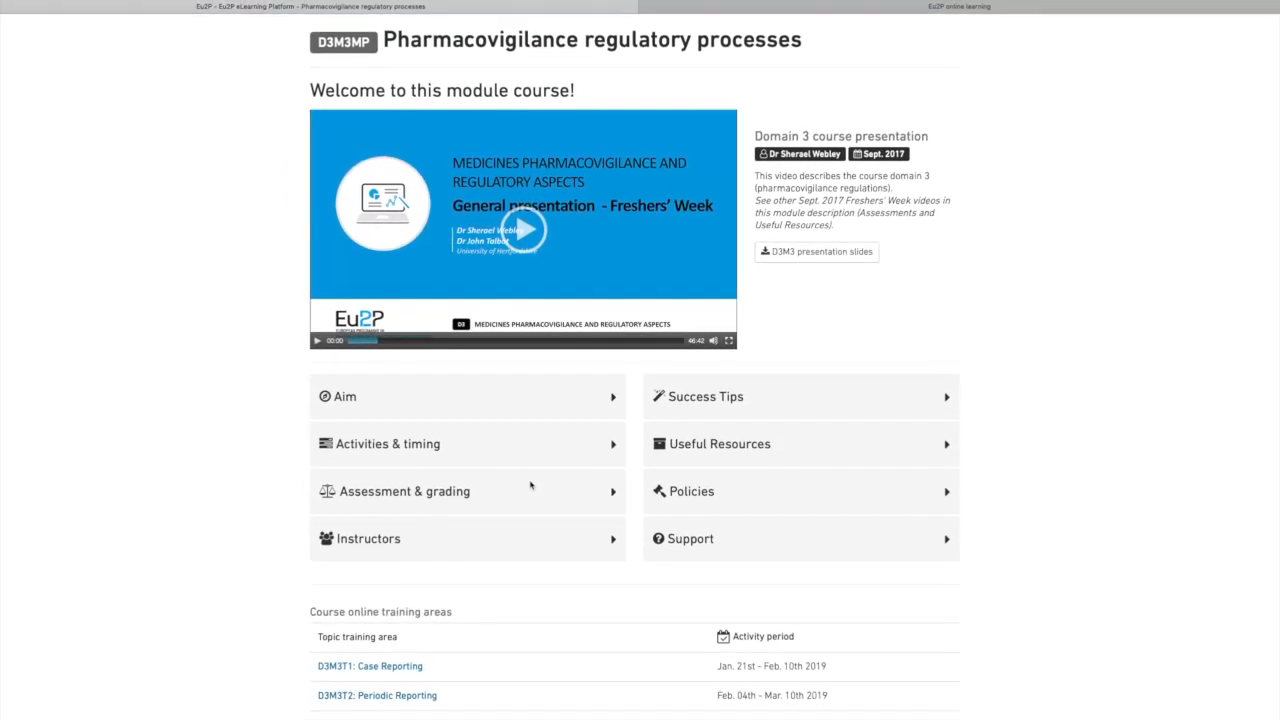
scroll("down", 3)
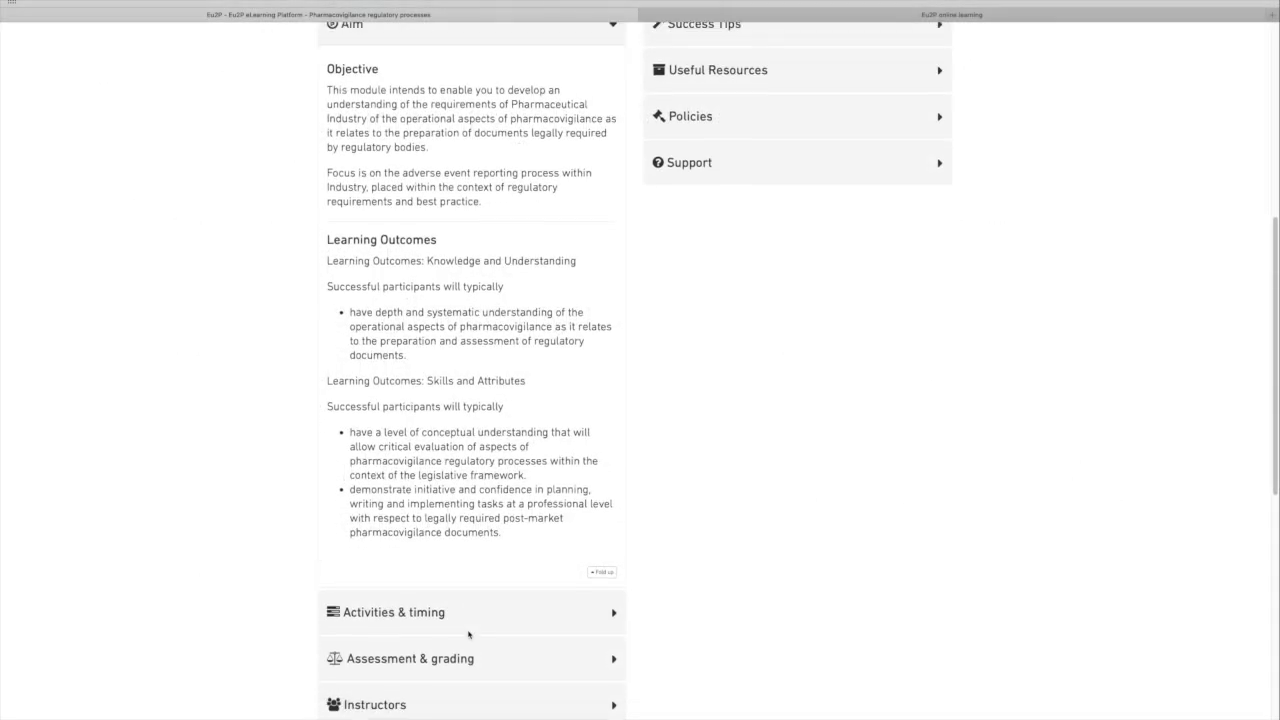
- Expand Activities & timing and open the module's key-dates agenda PDF
left_click(395, 612)
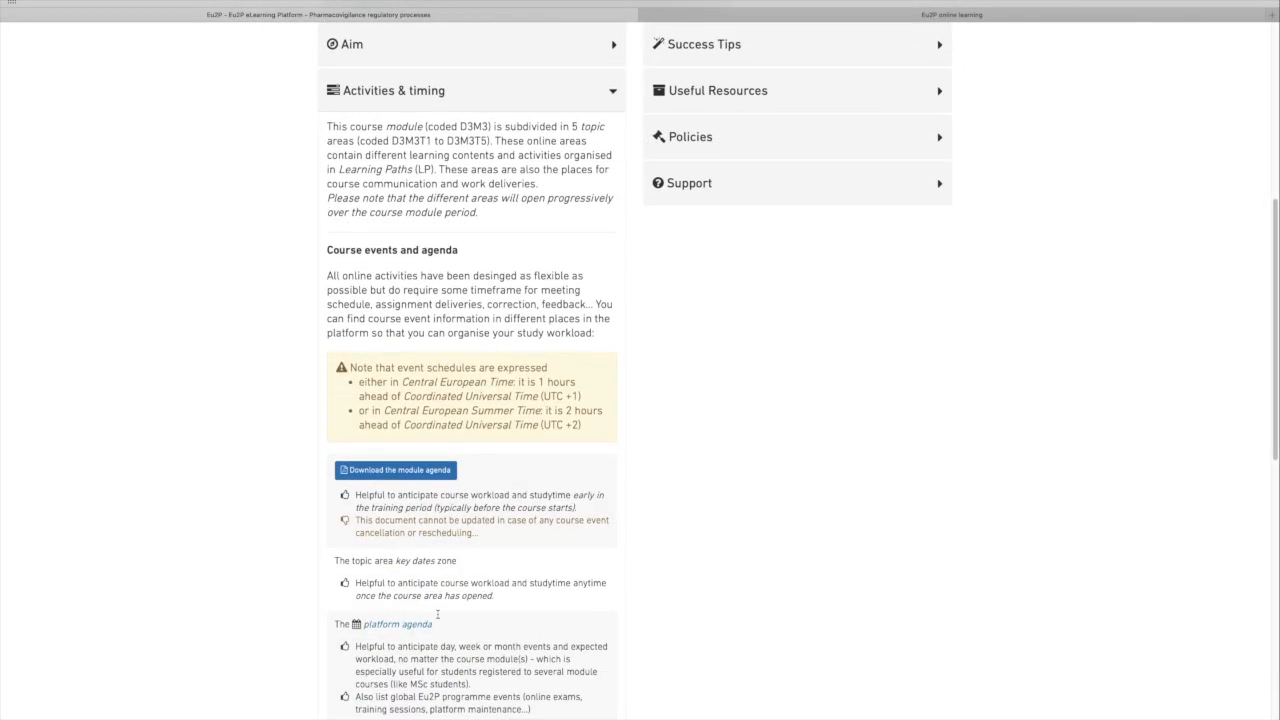
left_click(362, 470)
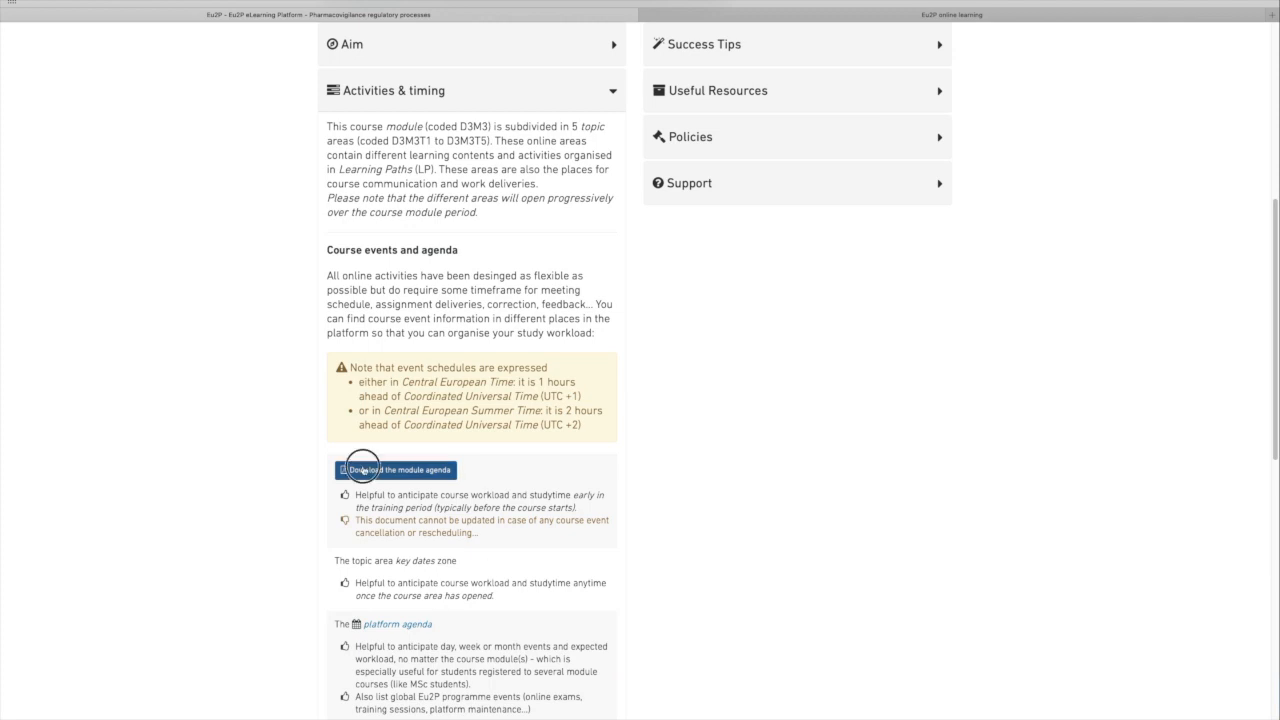
mouse_move(953, 497)
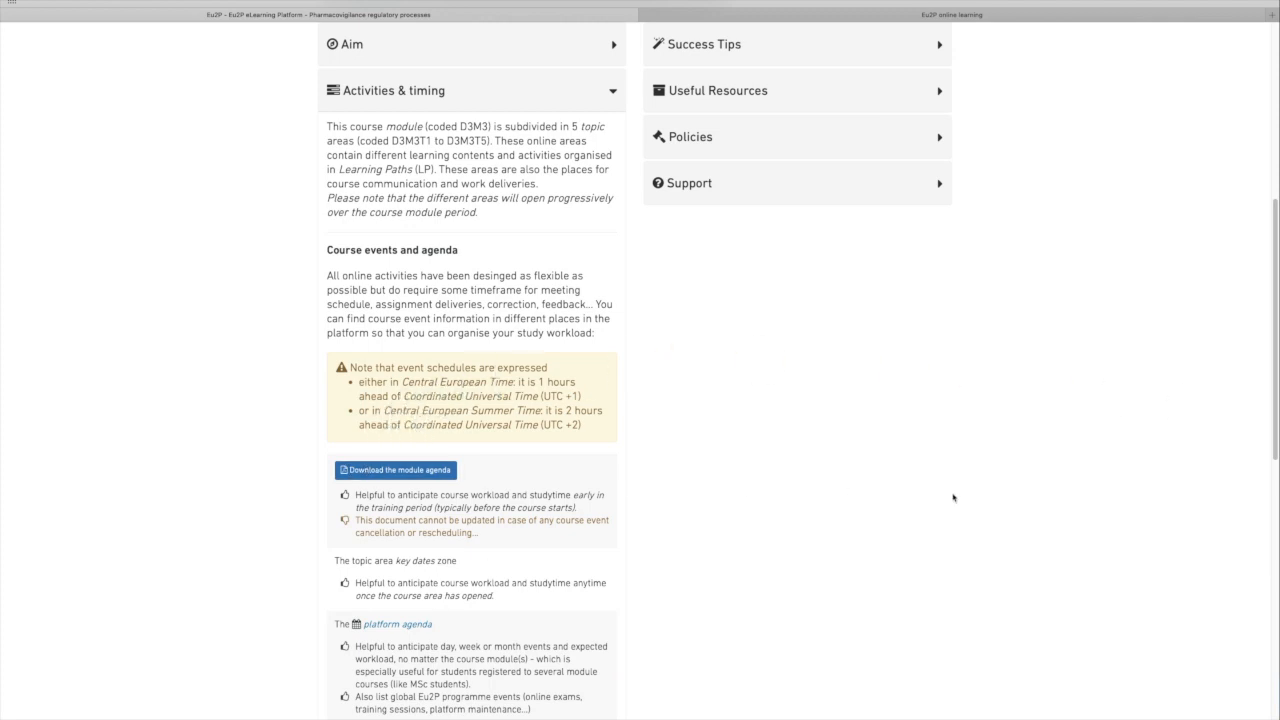
left_click(395, 470)
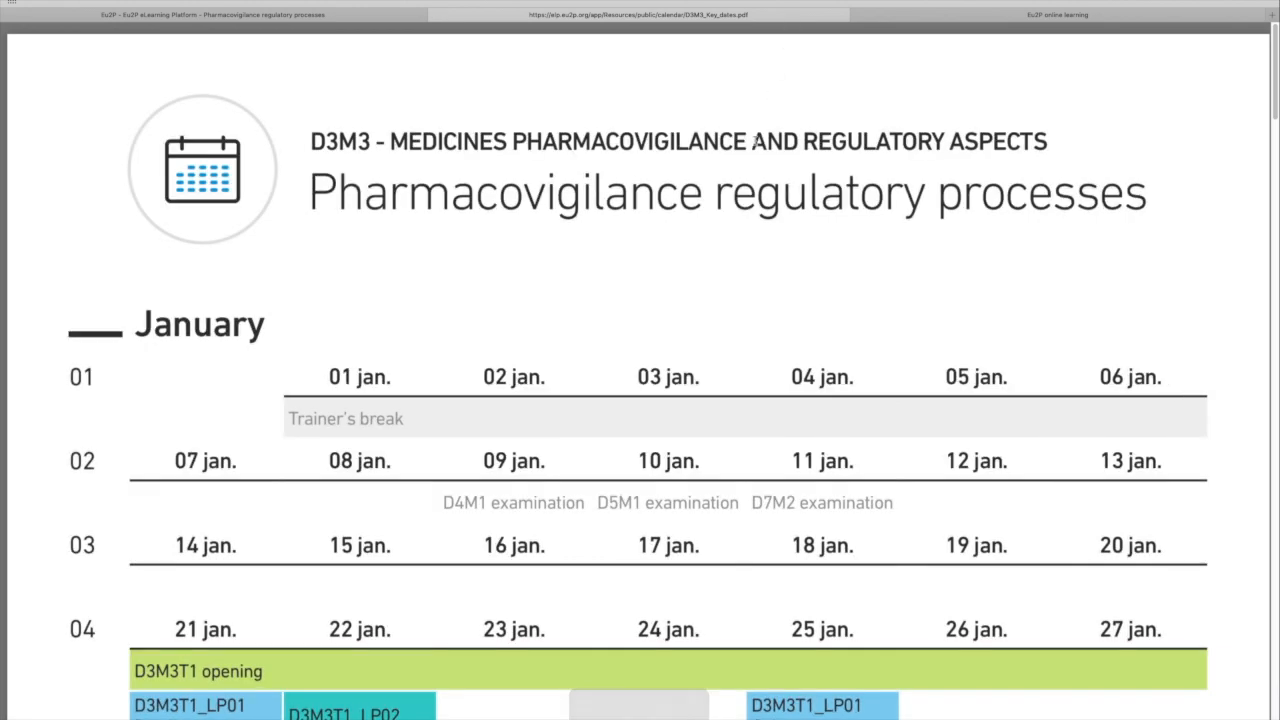
scroll("down", 3)
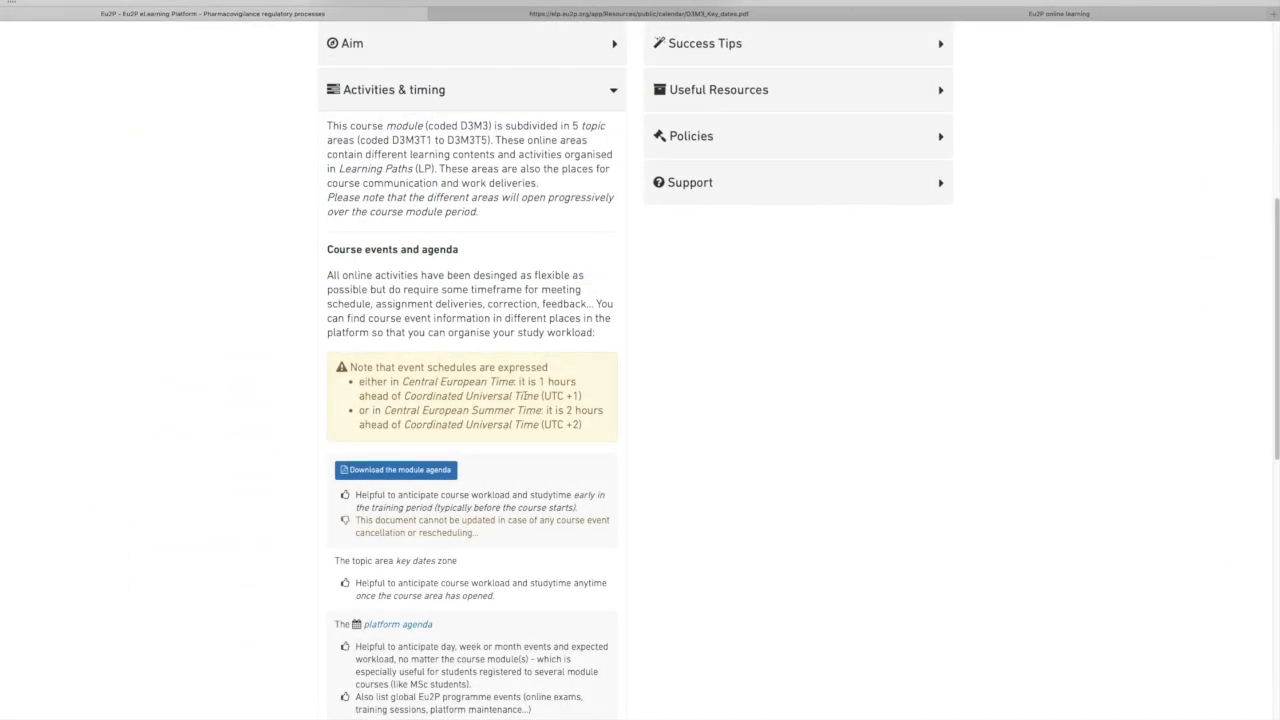
scroll("down", 3)
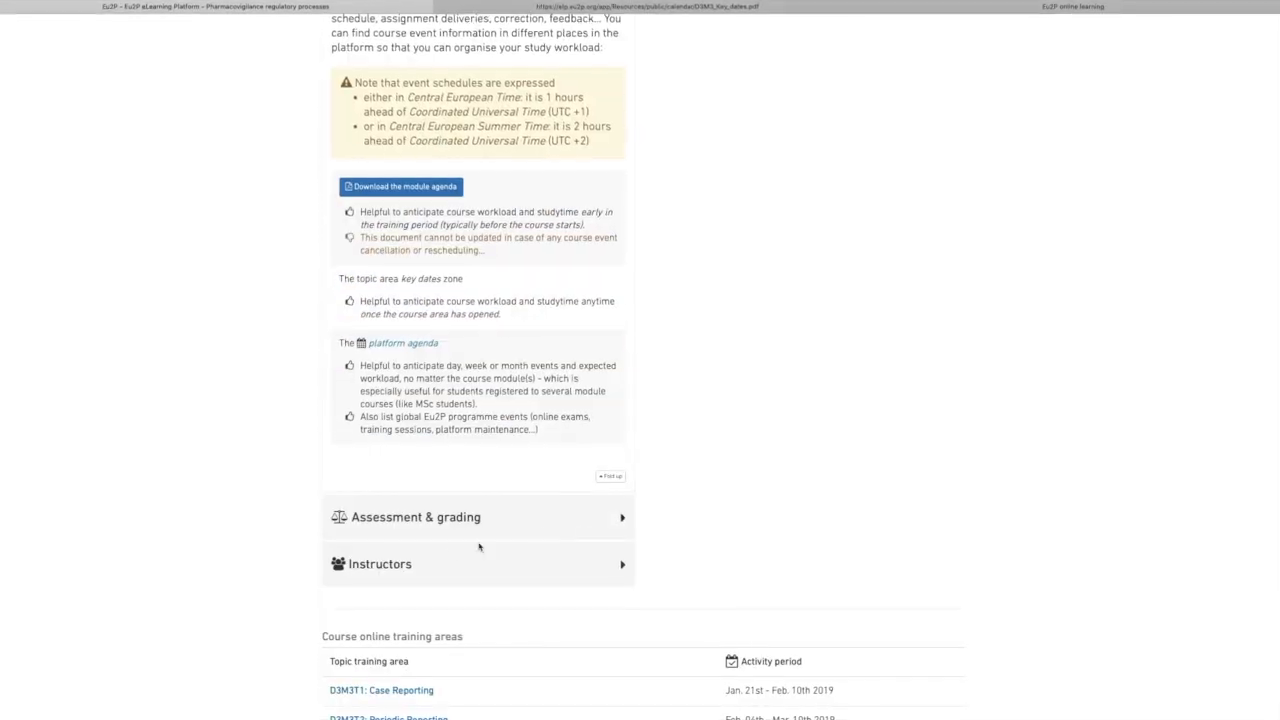
- Expand Assessment & grading and scroll through its deadlines and grading rules
left_click(418, 517)
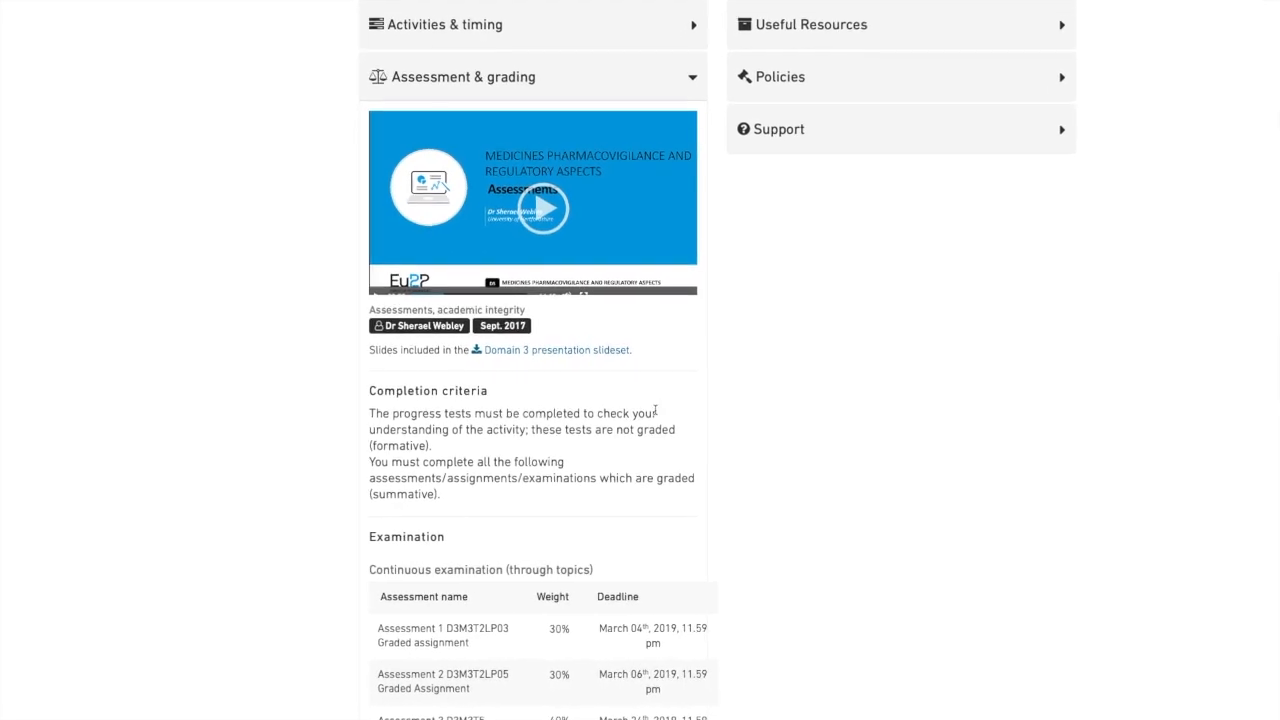
scroll("down", 3)
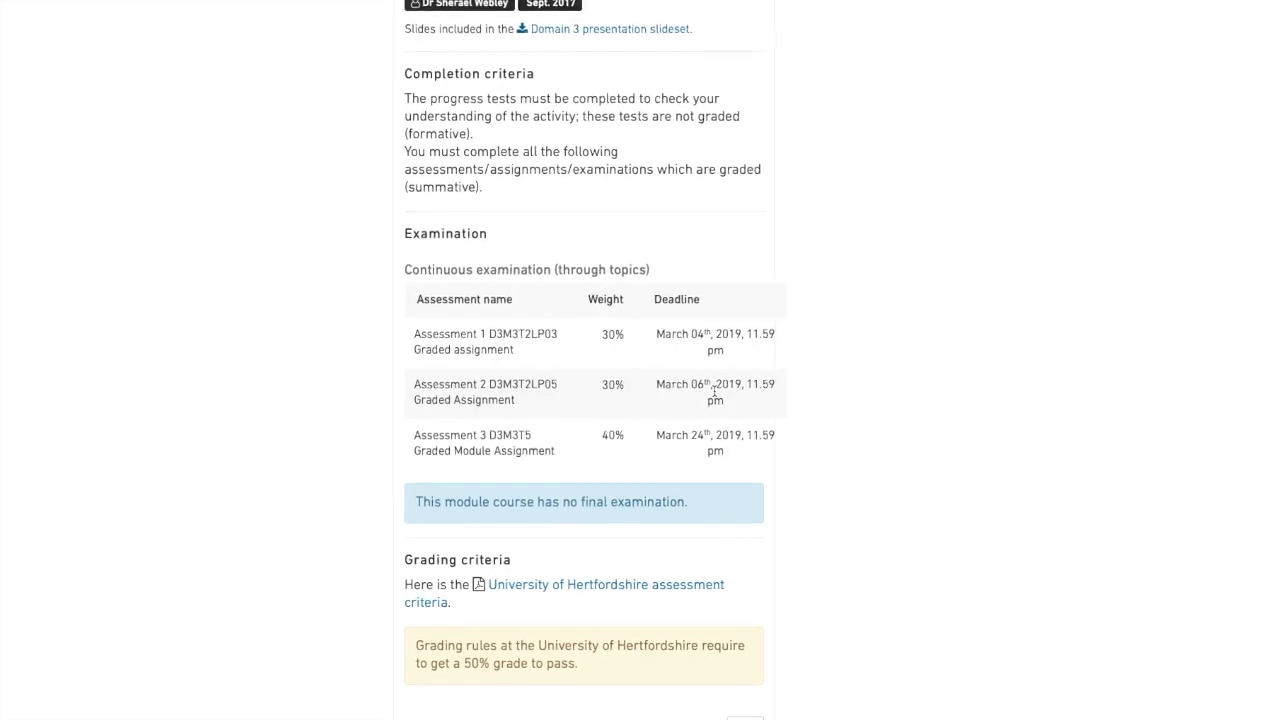
scroll("down", 3)
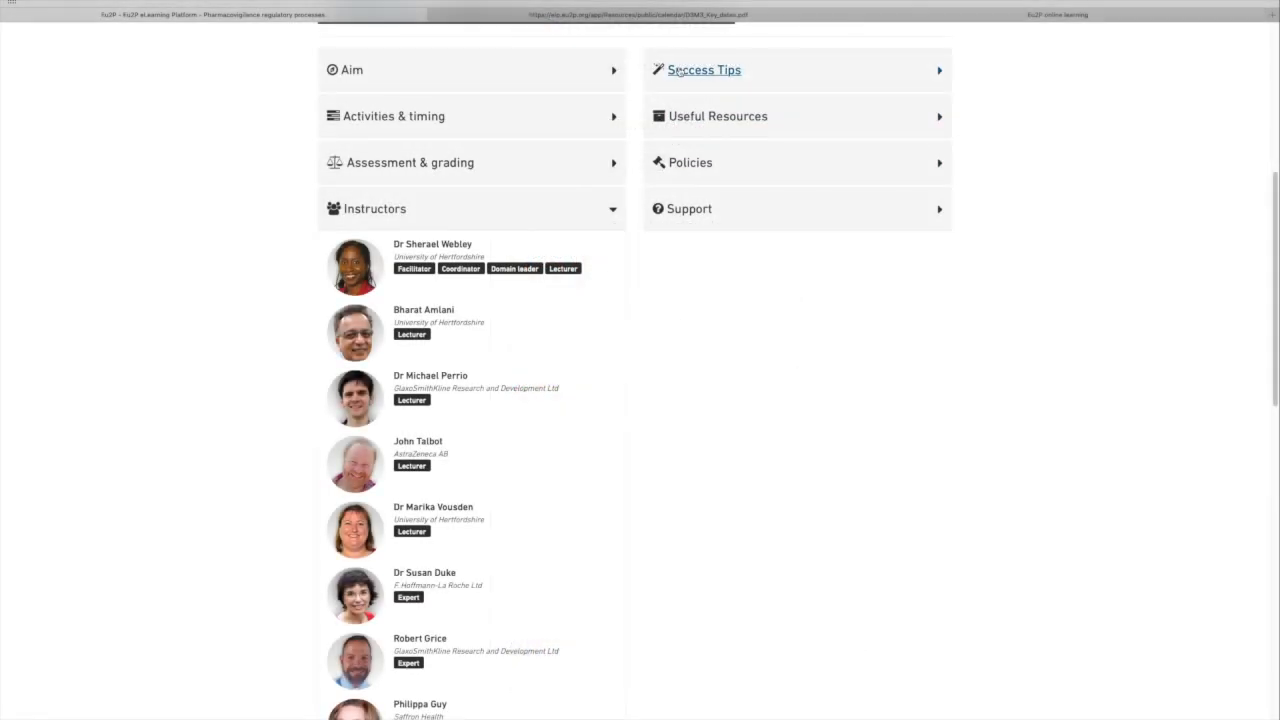
- Check the success tips, then open D3M3T1 Case Reporting and view its activities
left_click(704, 70)
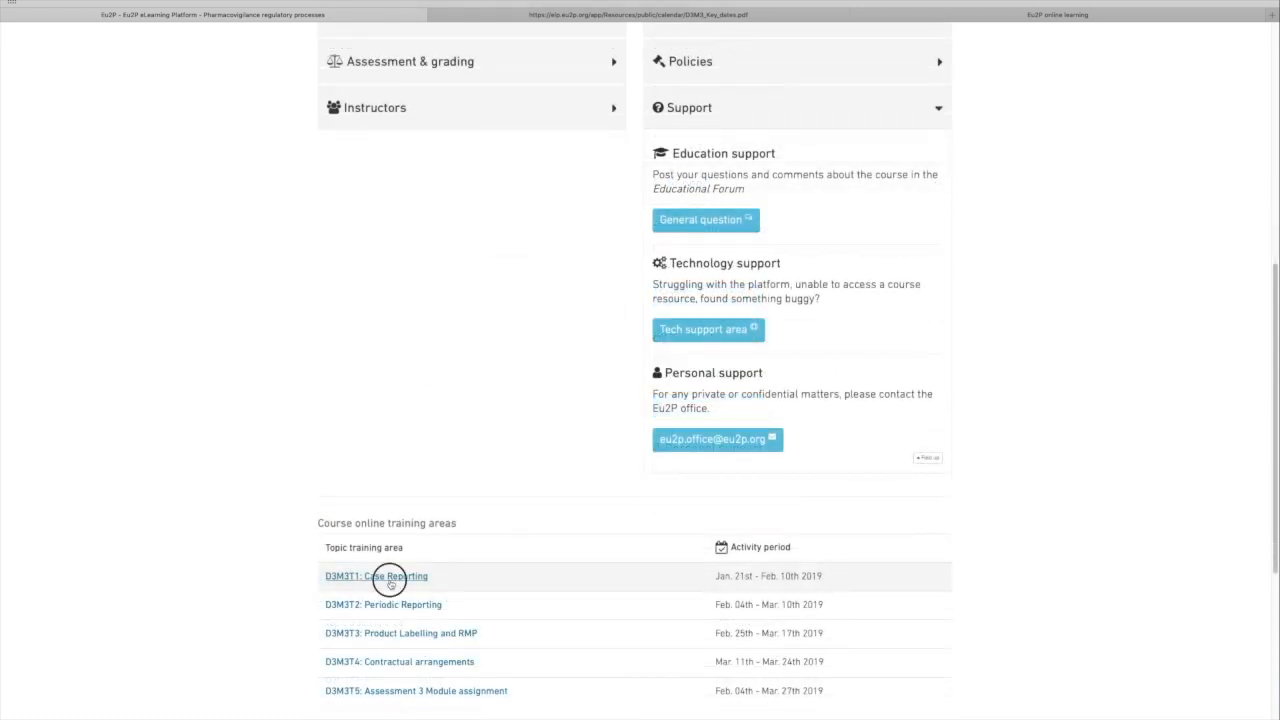
left_click(376, 576)
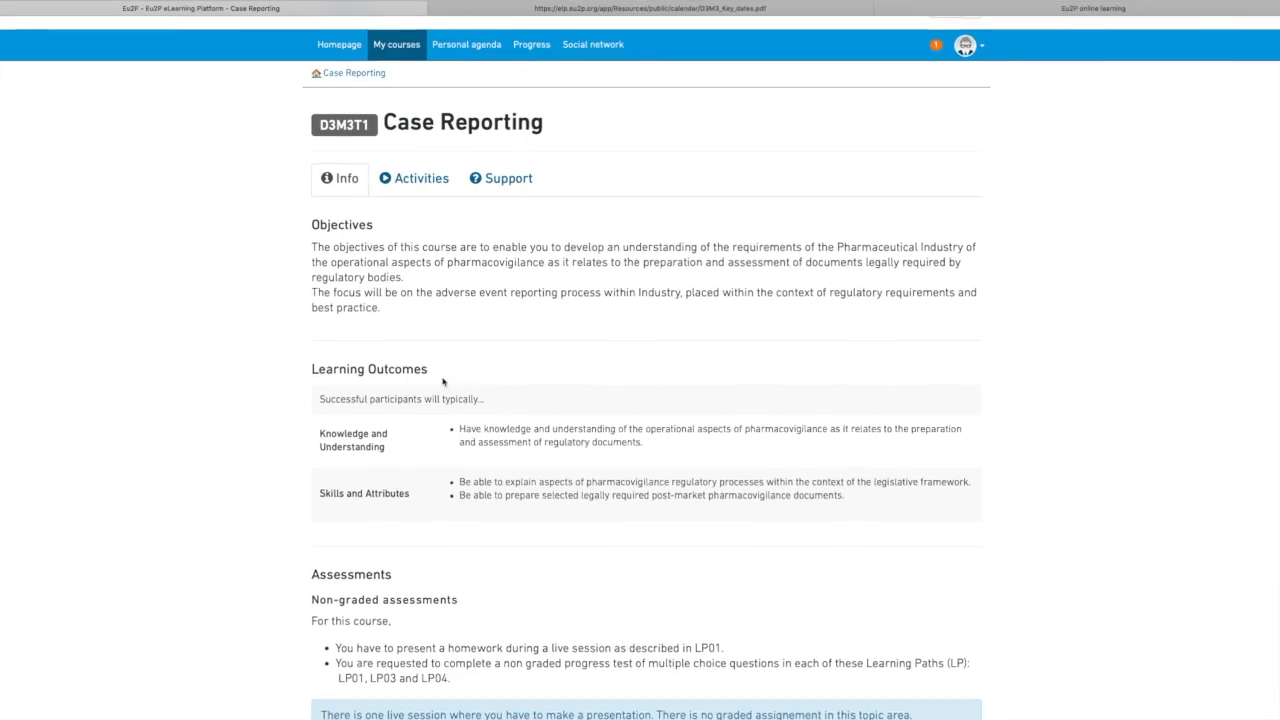
scroll("down", 3)
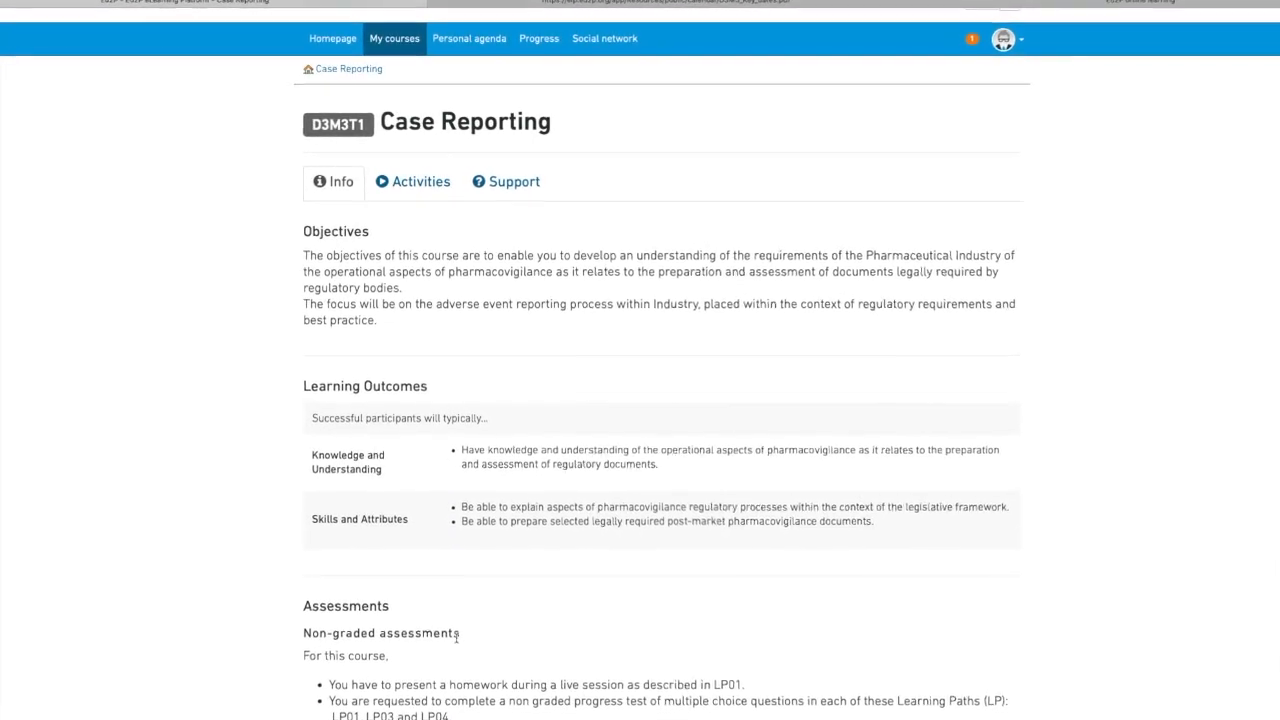
scroll("down", 3)
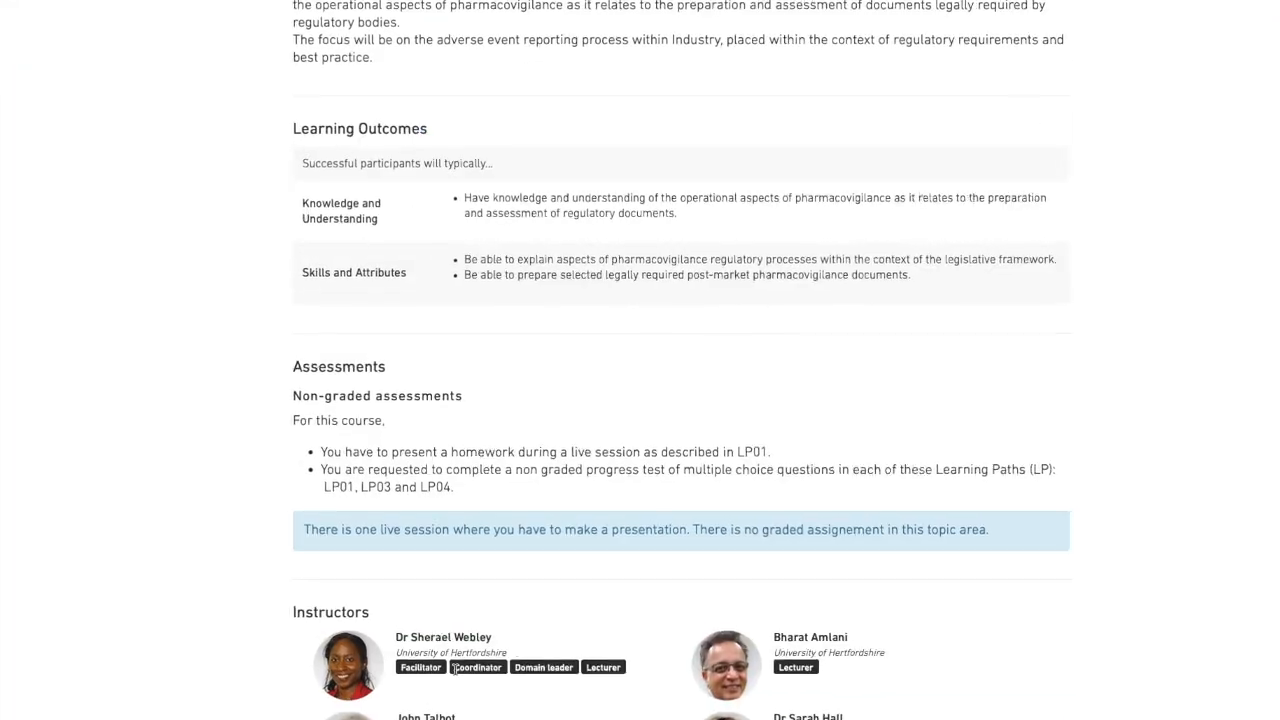
scroll("up", 3)
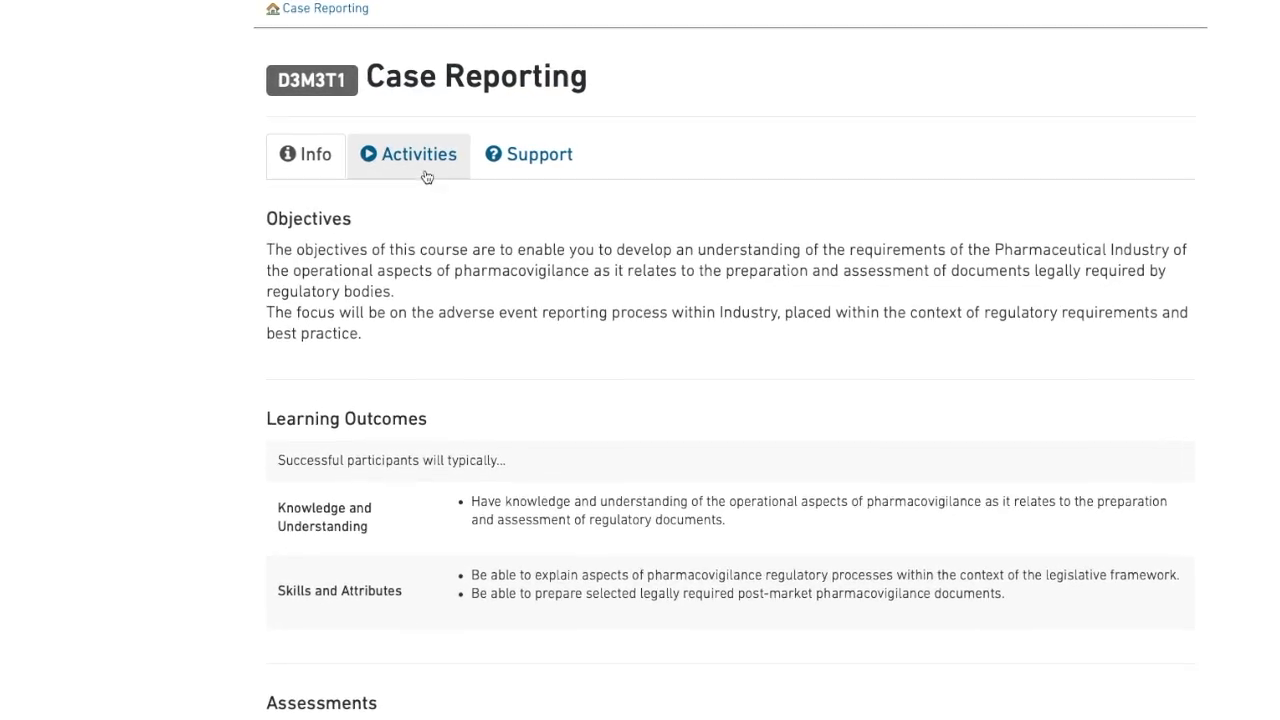
left_click(409, 154)
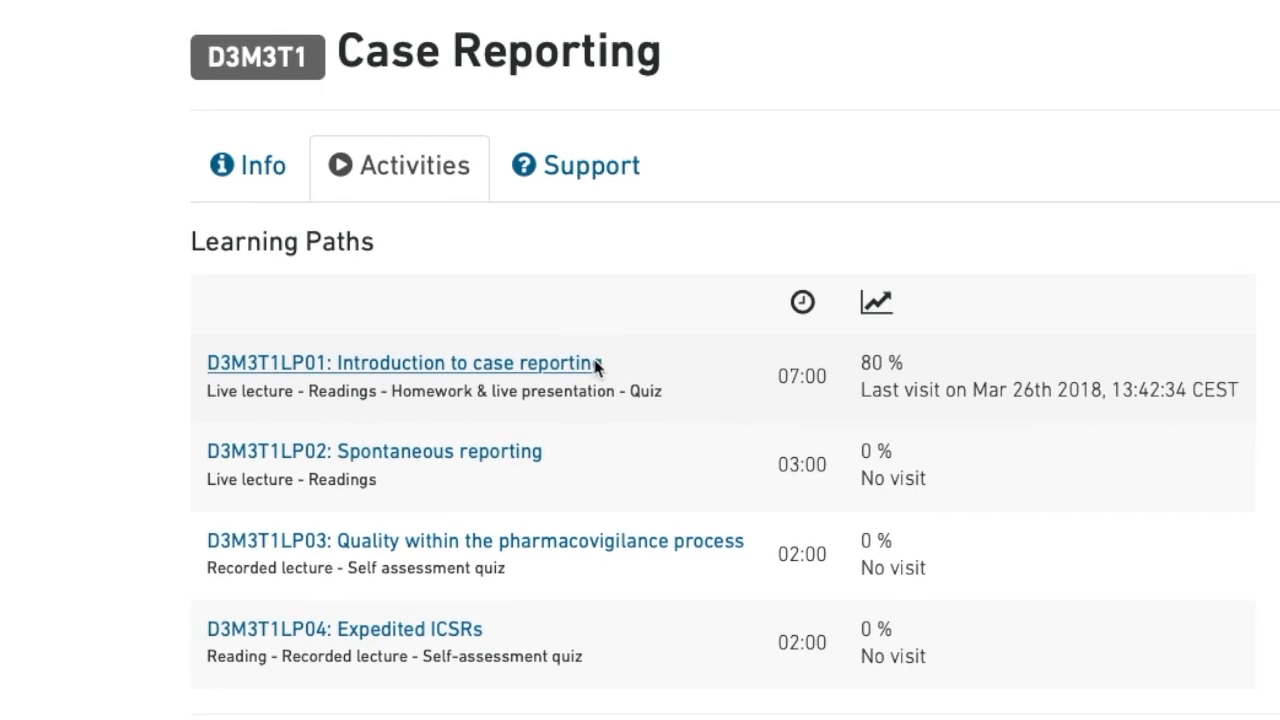
- Open the D3M3T1LP01: Introduction to case reporting learning path
left_click(400, 363)
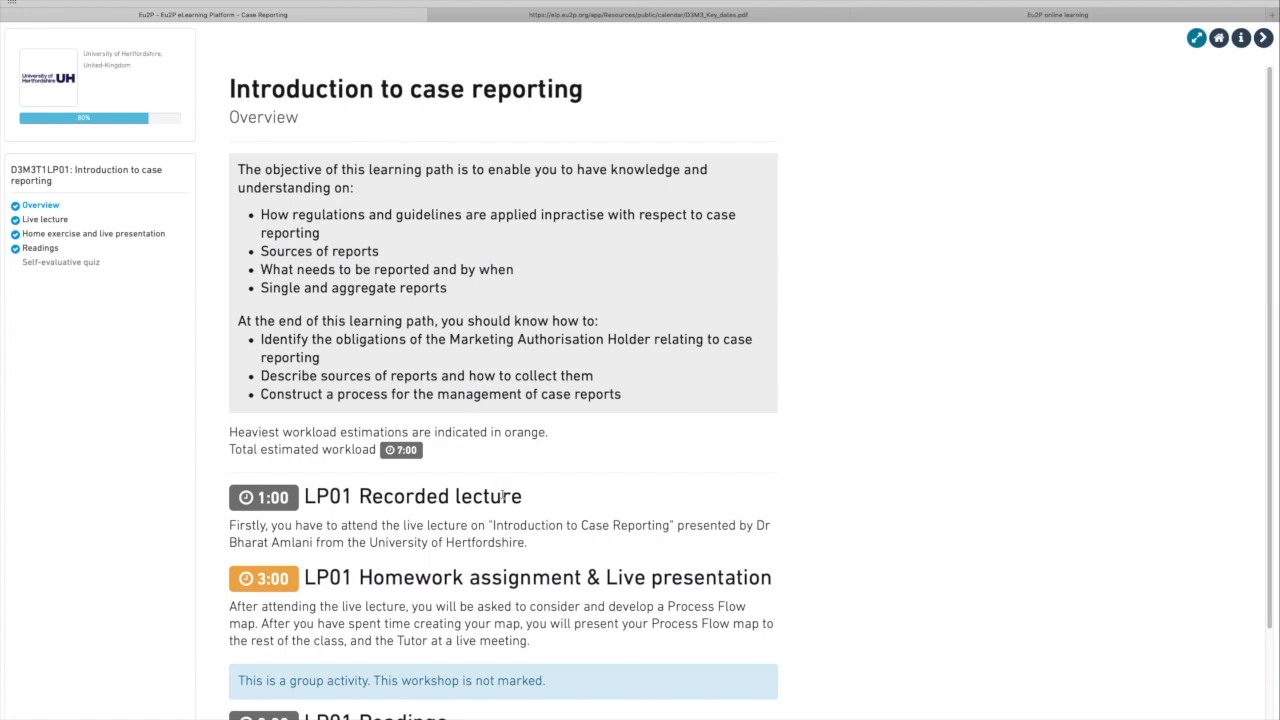
mouse_move(30, 224)
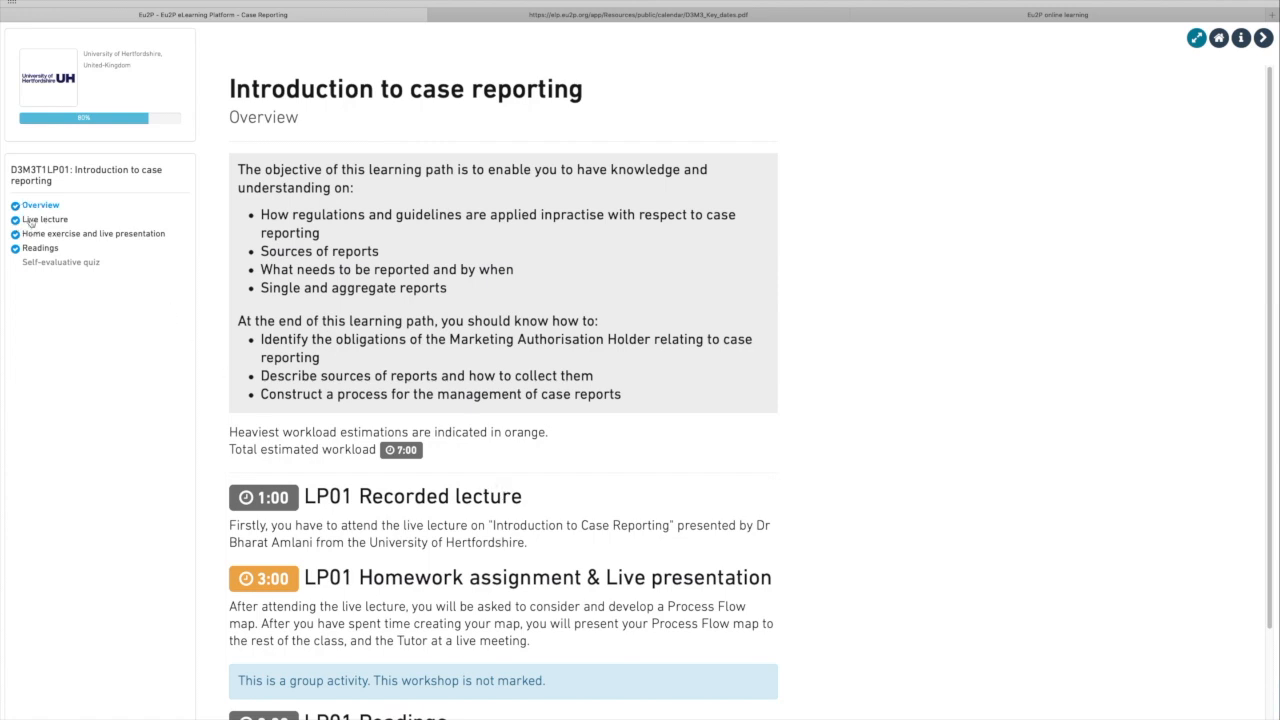
- Browse the learning path's live lecture section and open its self-evaluative quiz
left_click(46, 219)
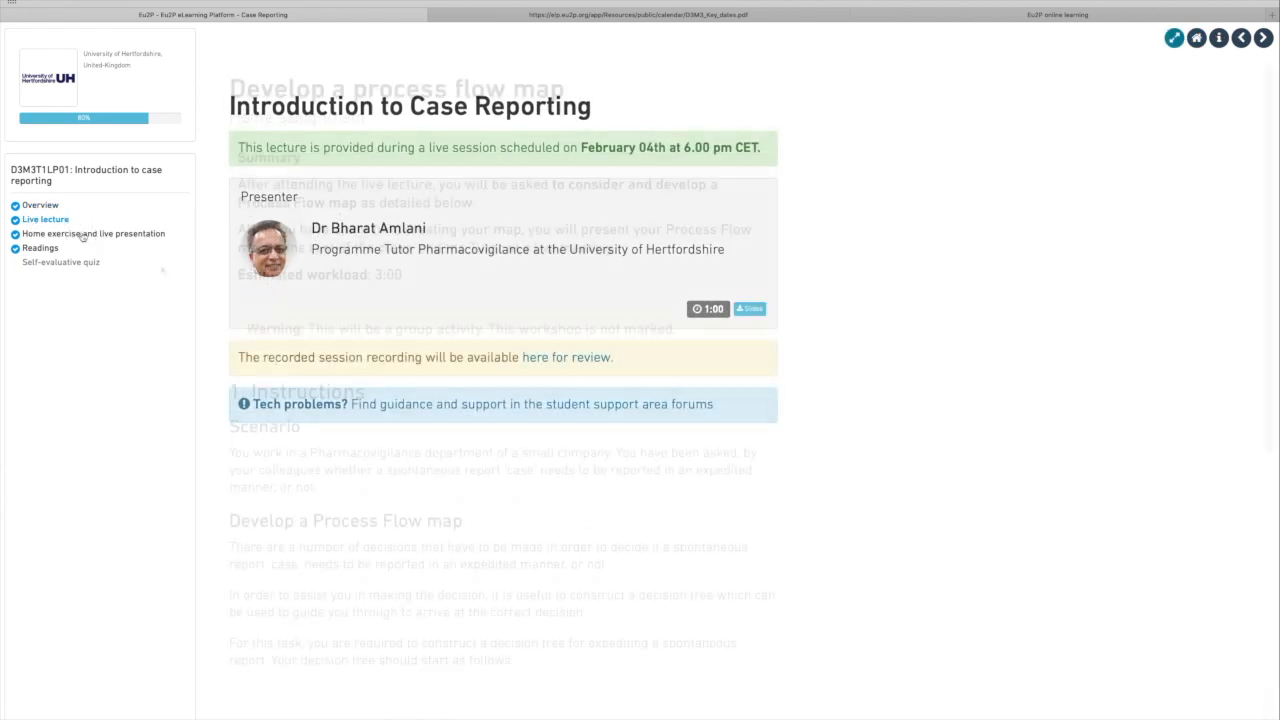
scroll("down", 3)
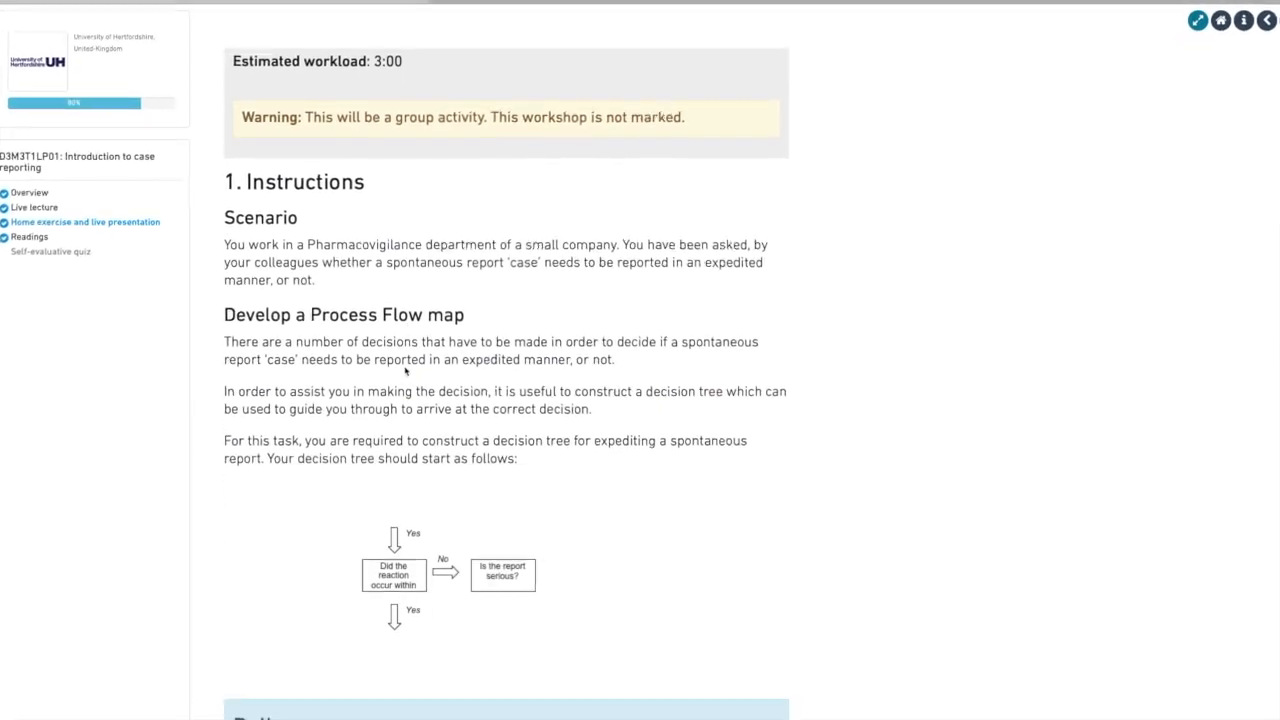
scroll("down", 3)
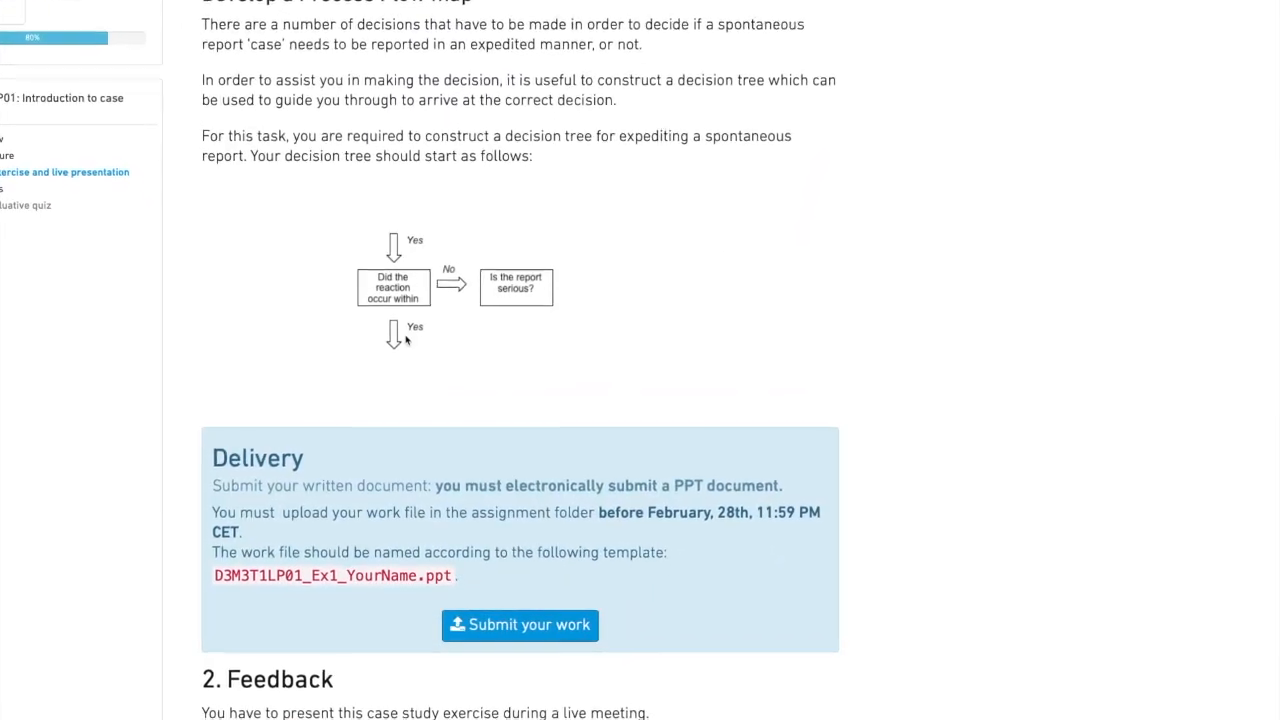
scroll("down", 3)
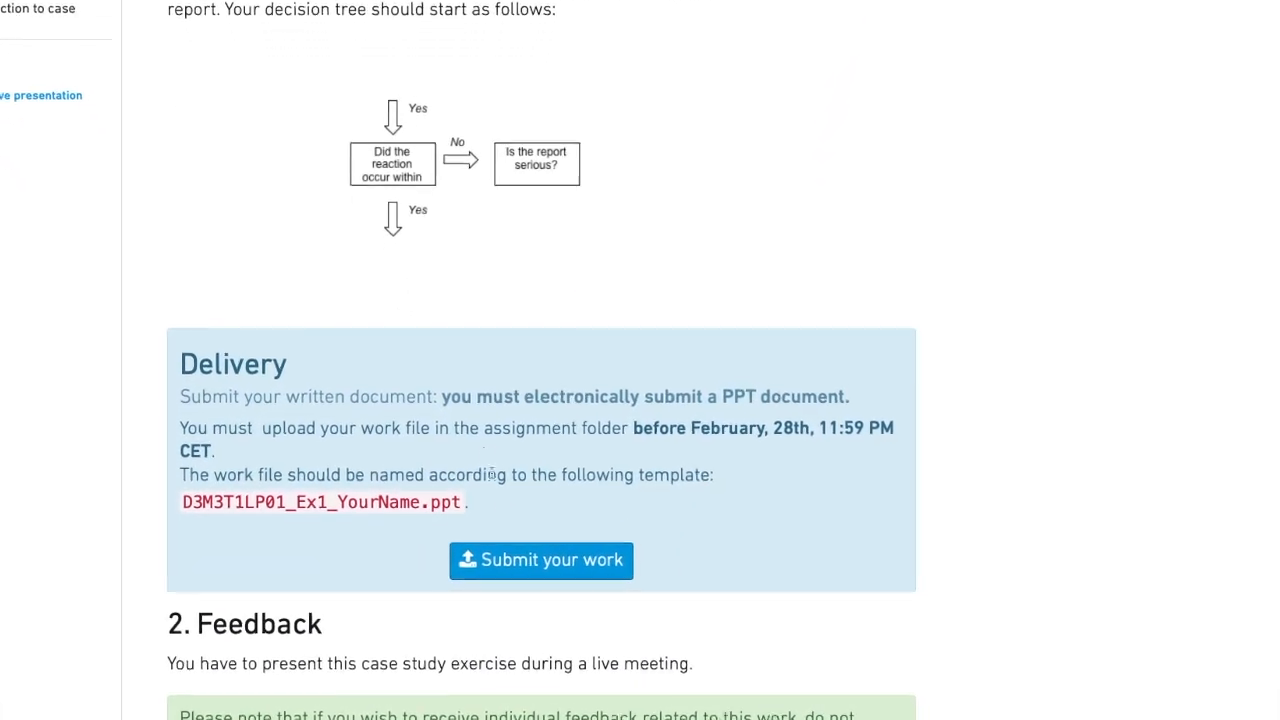
scroll("down", 3)
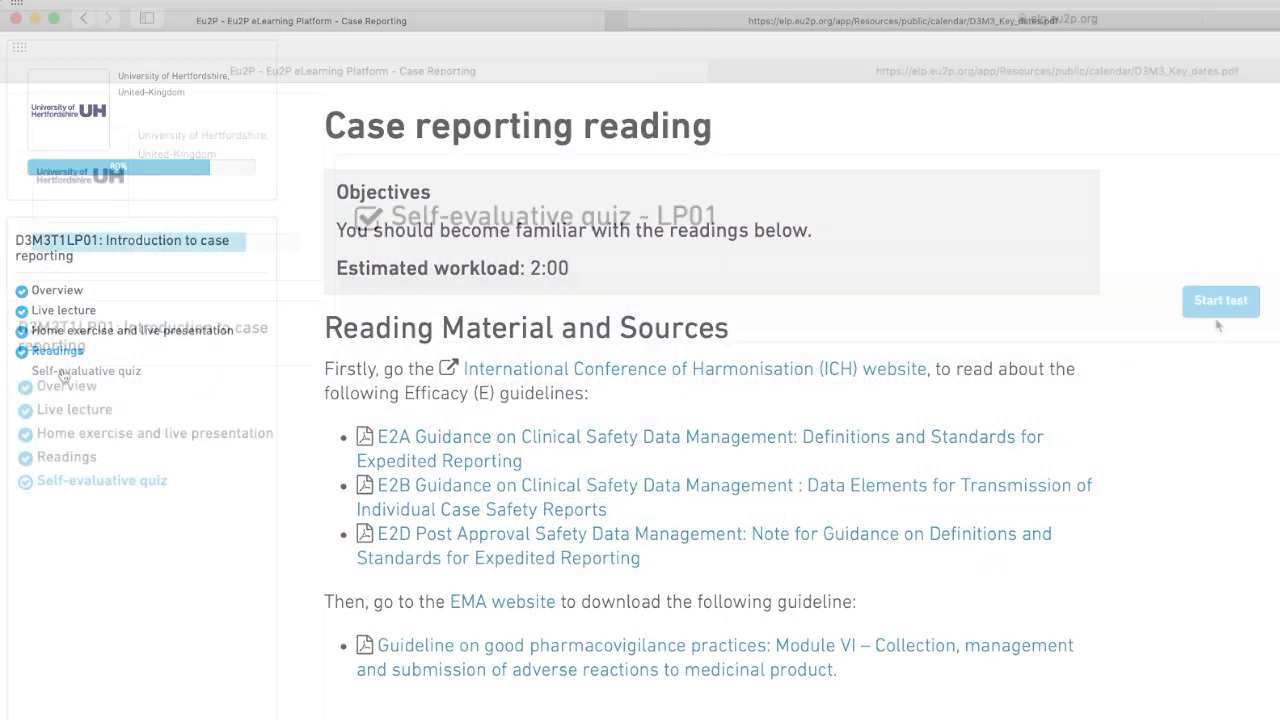
left_click(1221, 301)
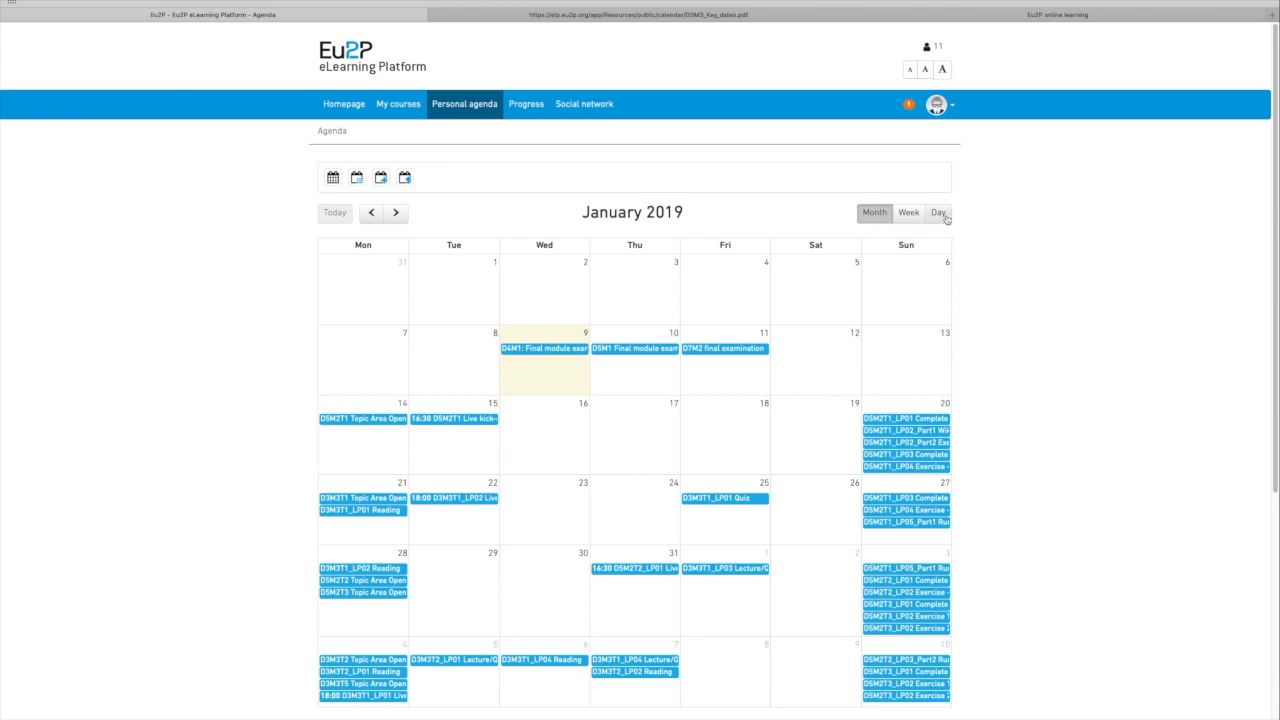
- Advance the personal agenda to February 2019 and scroll through its events
left_click(396, 213)
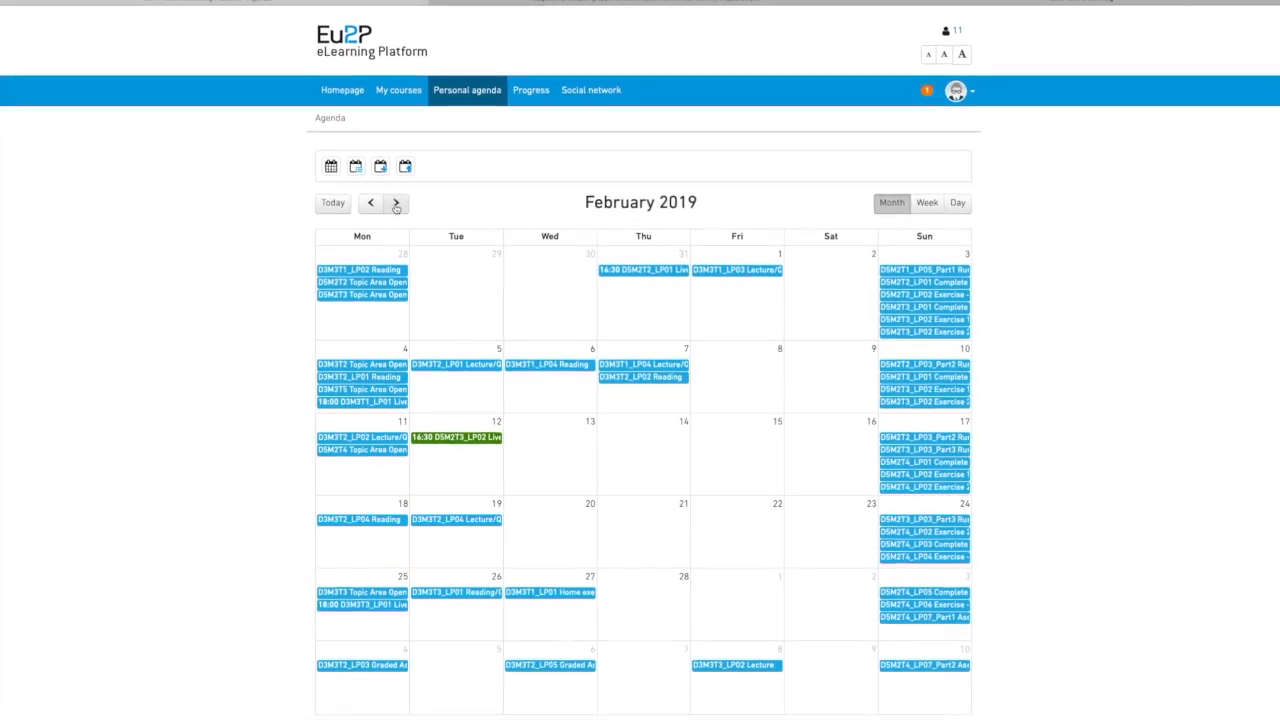
scroll("down", 3)
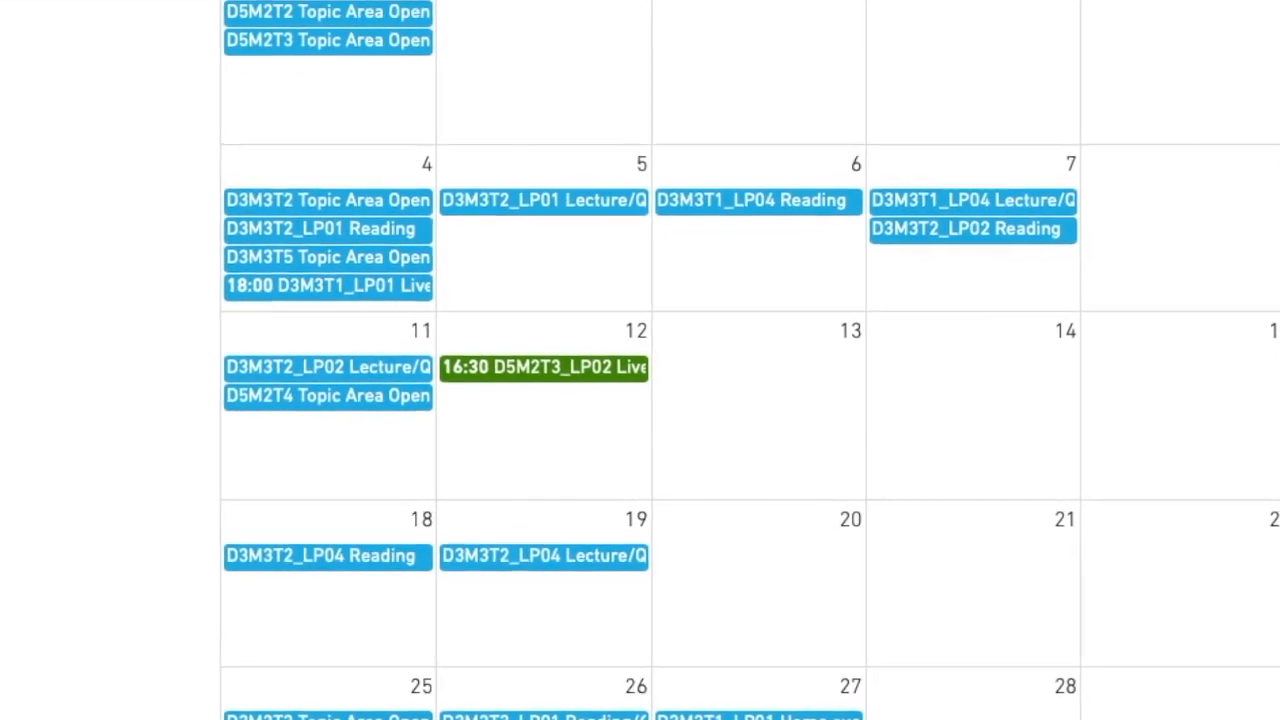
- Open the Progress overview and scroll through every course's progress
left_click(507, 57)
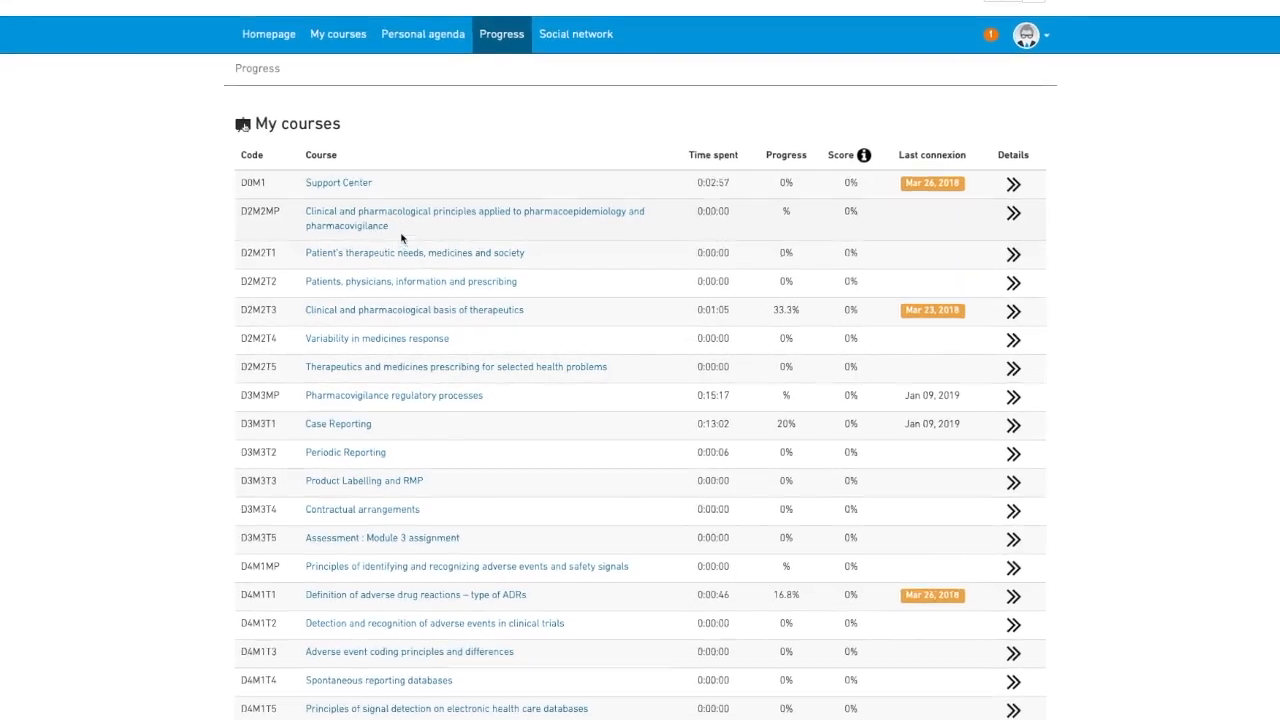
scroll("down", 3)
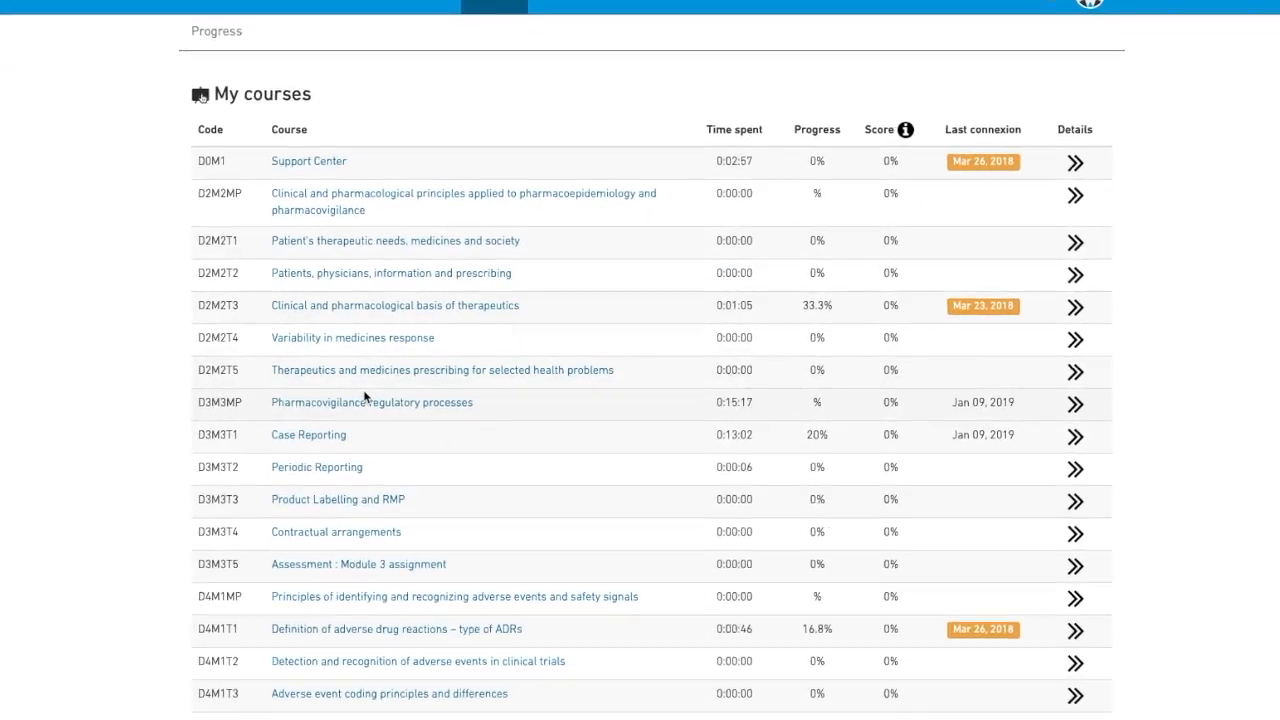
scroll("down", 3)
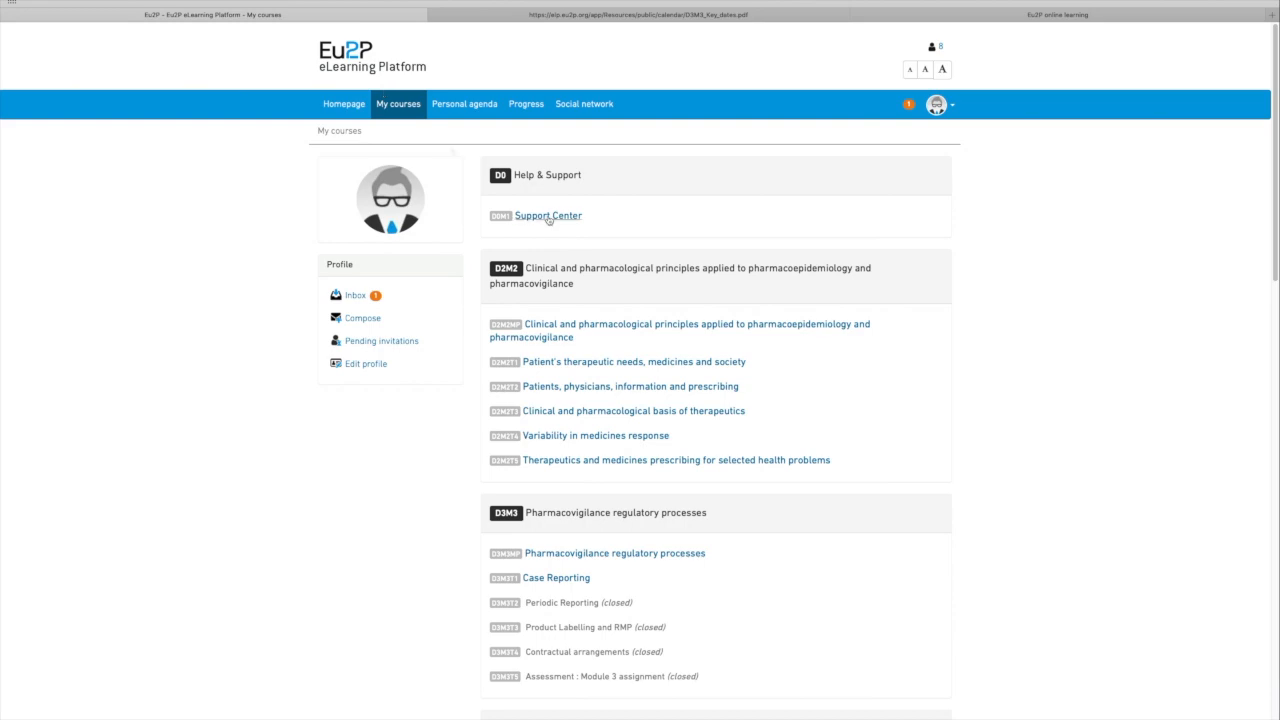
- Open the Support Center course and scroll through its guides and tips
left_click(548, 215)
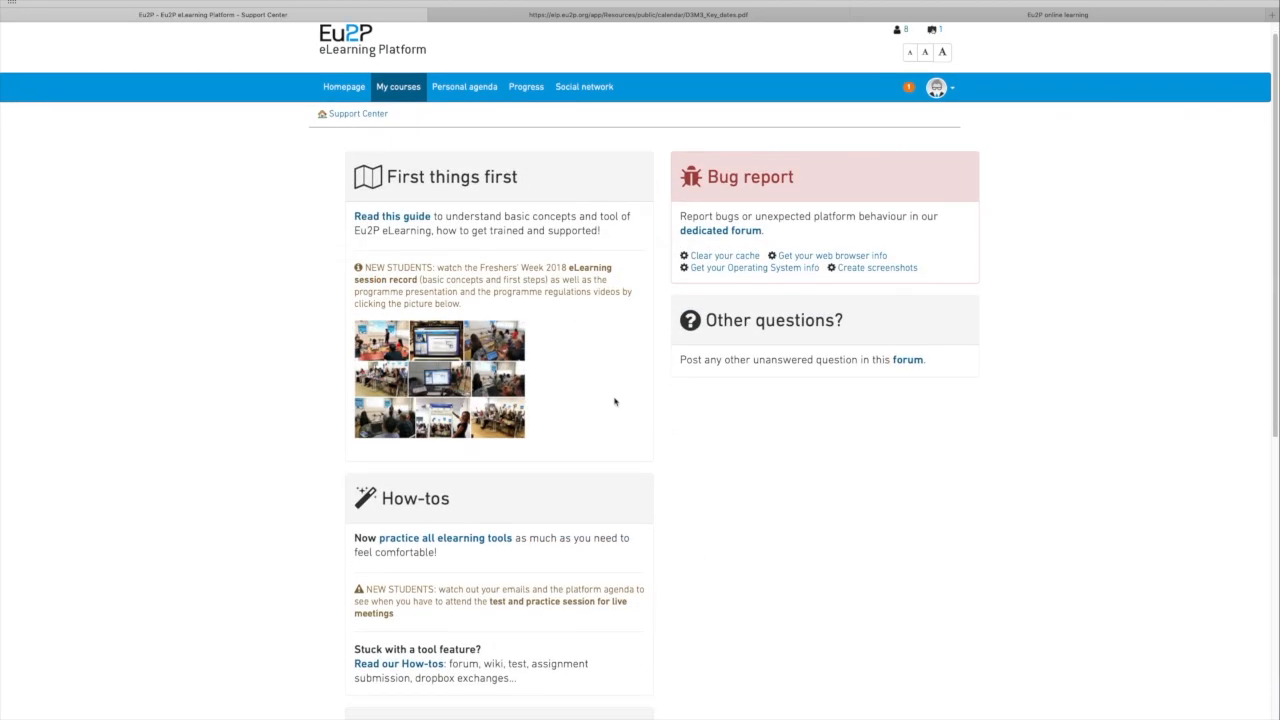
scroll("down", 3)
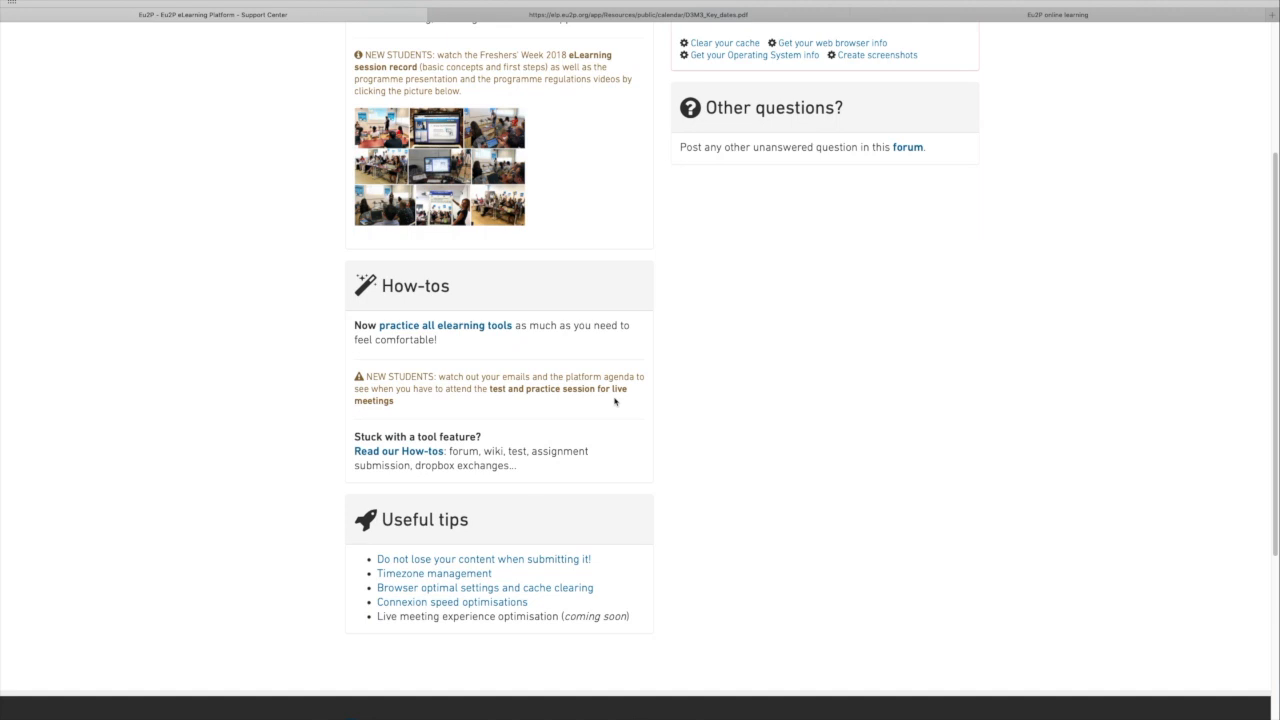
scroll("up", 3)
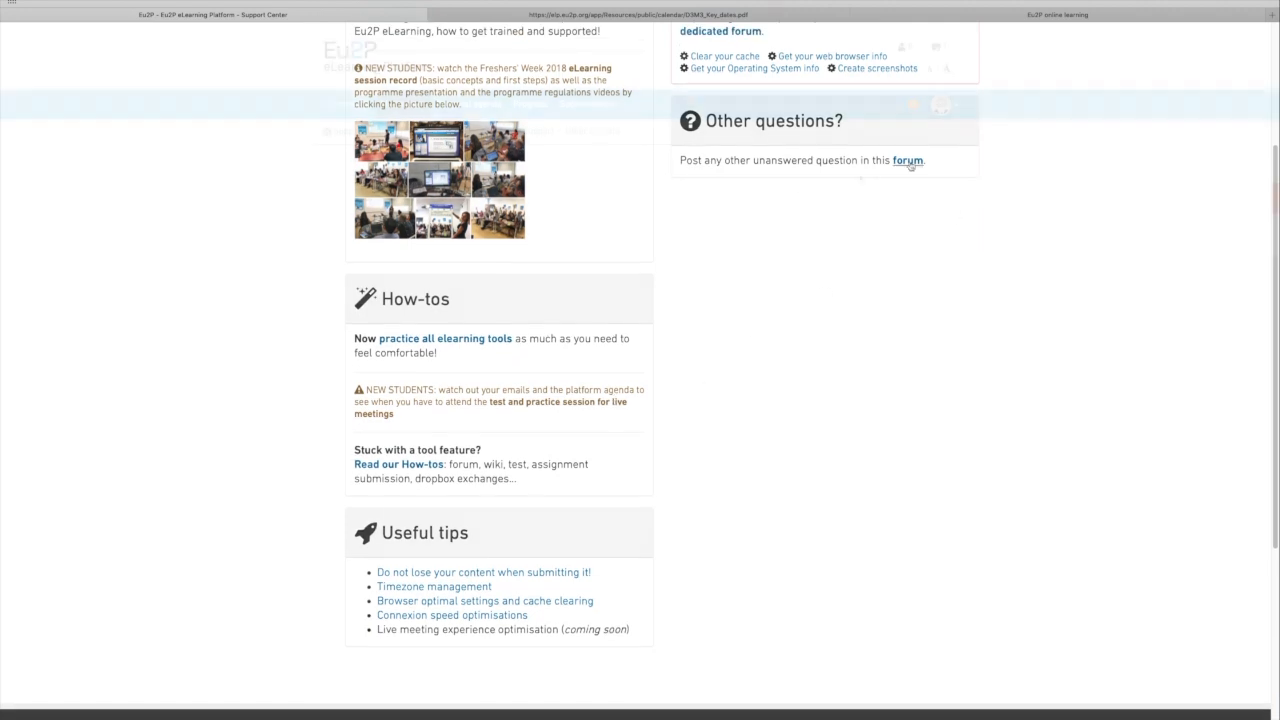
- Read through the Other matters technical support forum posts, then return to the Eu2P homepage
left_click(909, 160)
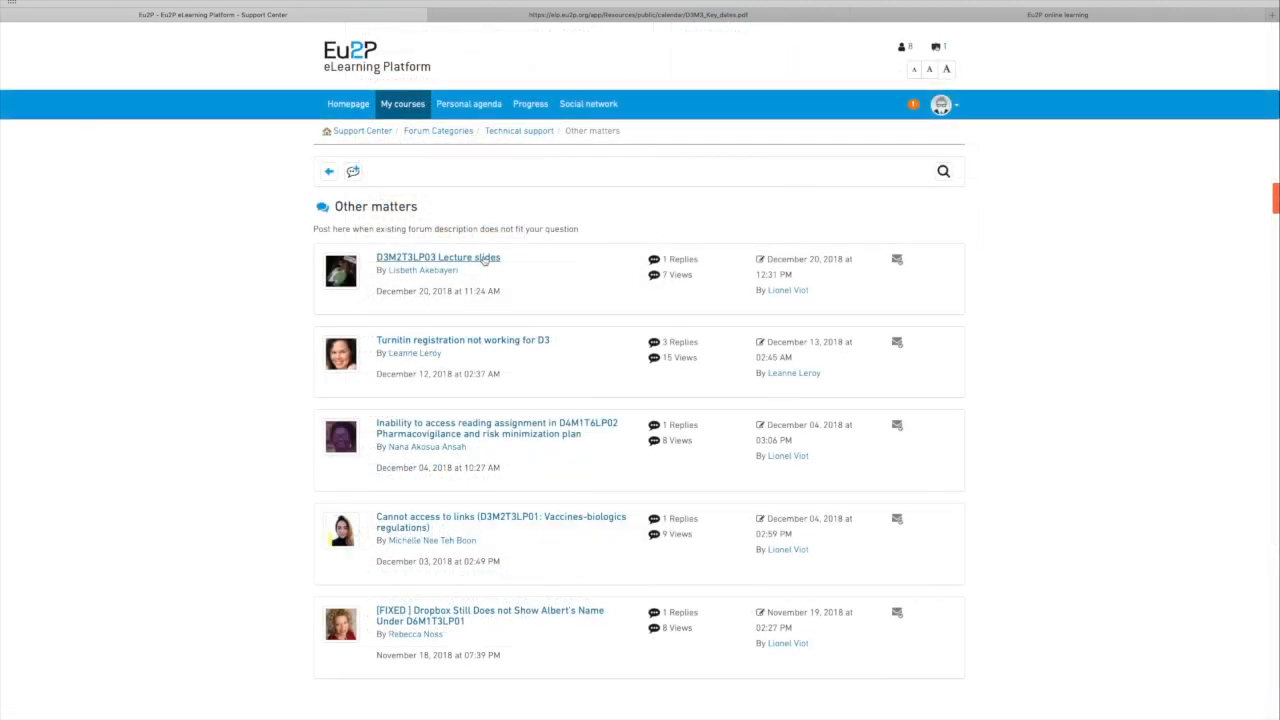
scroll("down", 3)
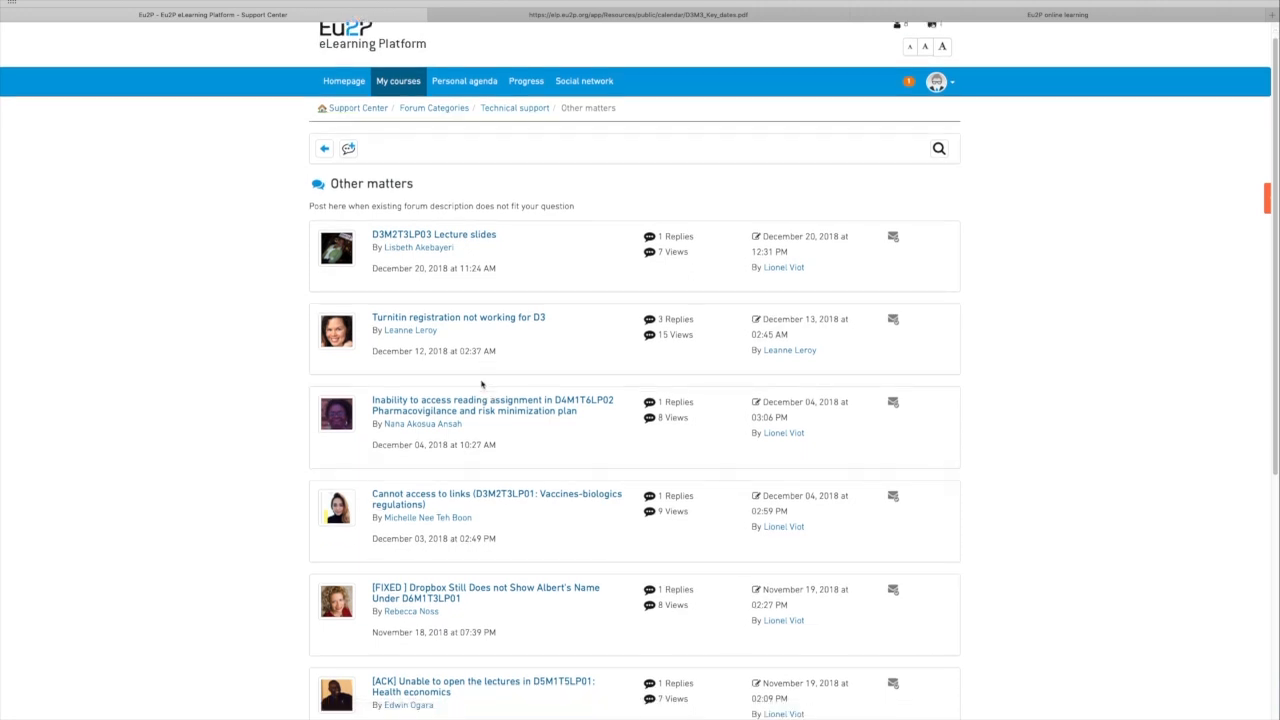
scroll("down", 3)
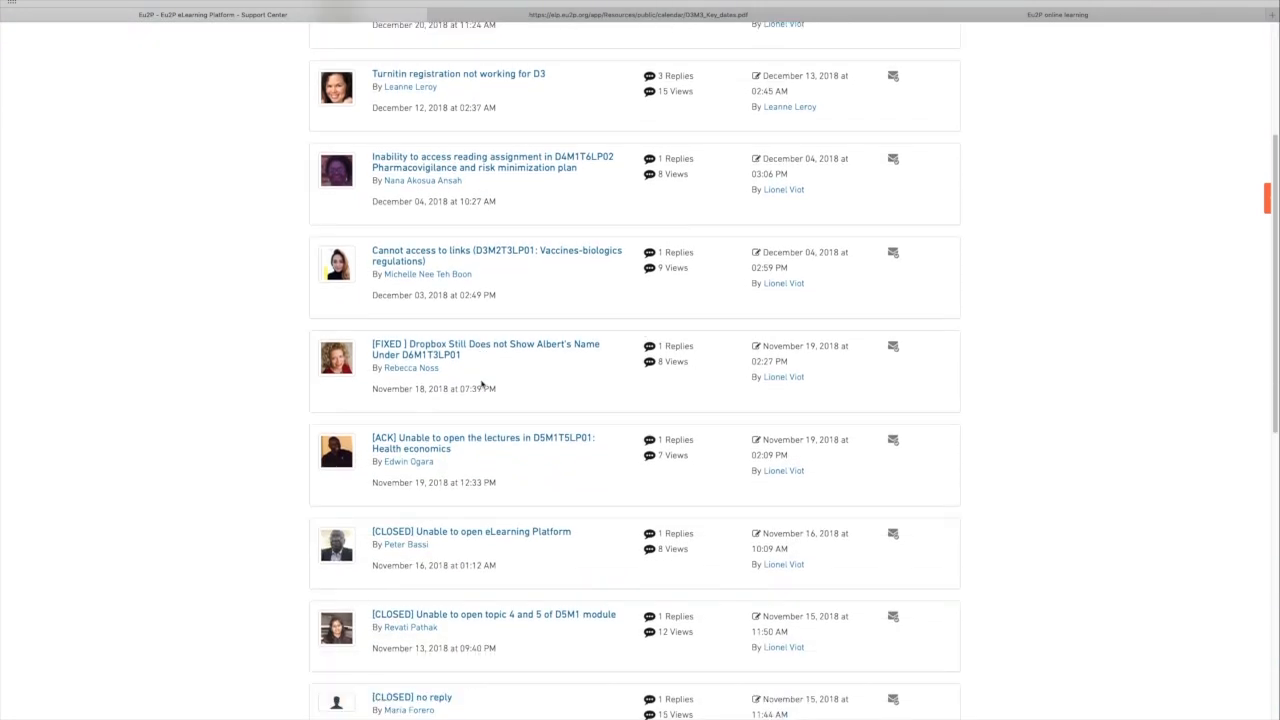
scroll("down", 3)
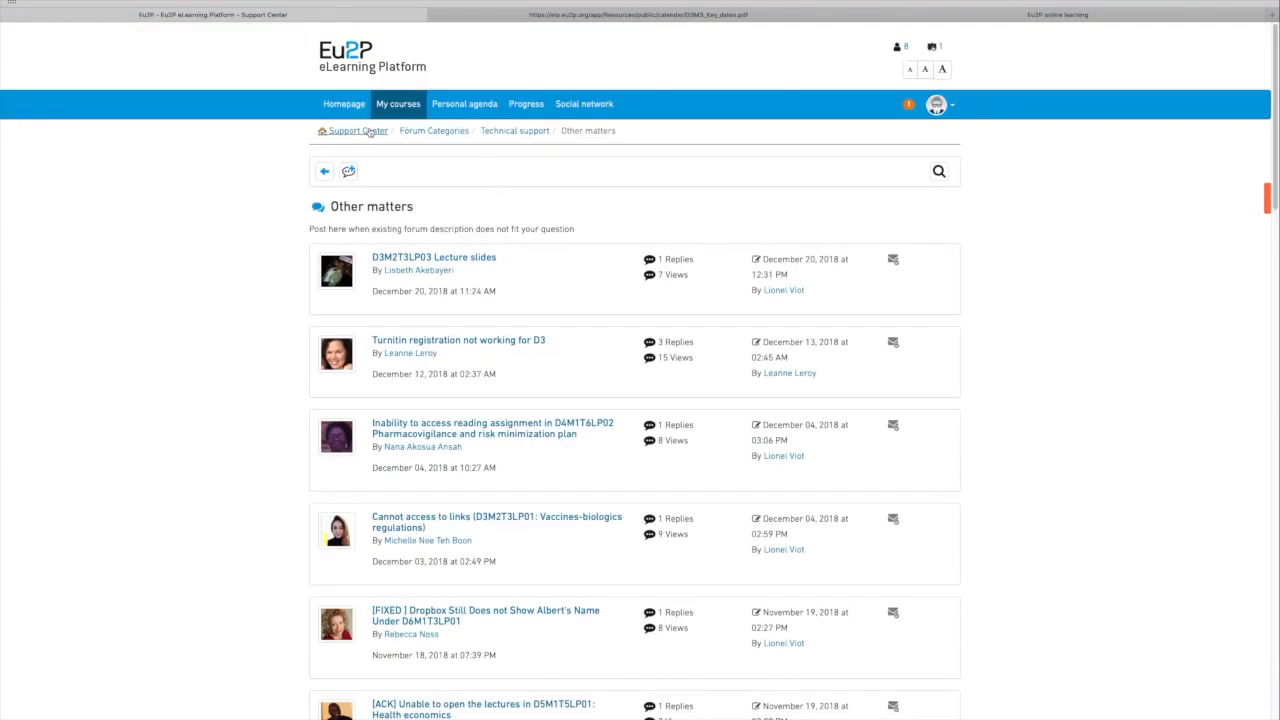
left_click(334, 103)
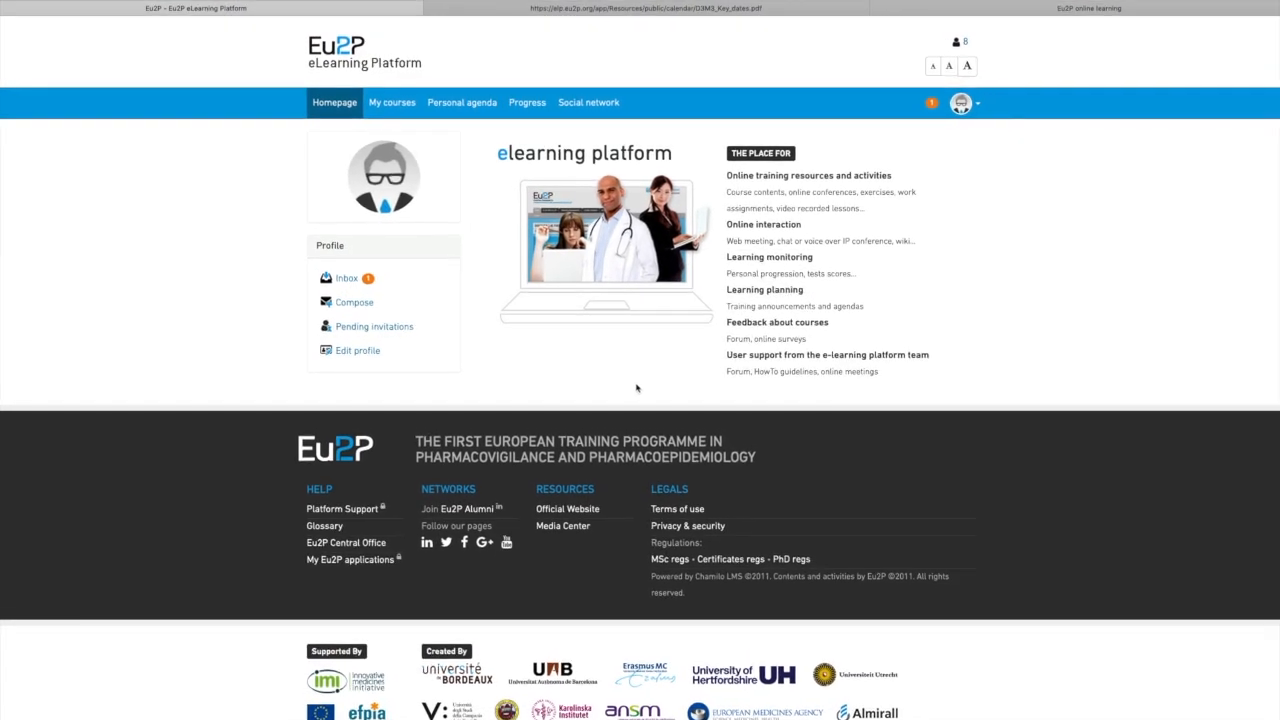